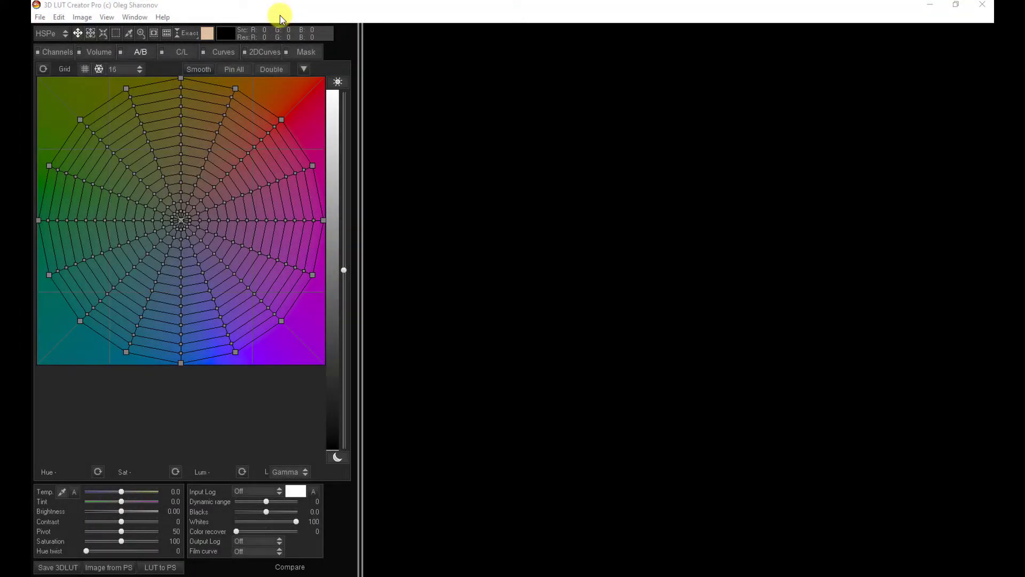
- Switch 3D LUT Creator to the Mask tab to show the luminance masking workspace
{"action": "left_click", "coordinate": [305, 52]}
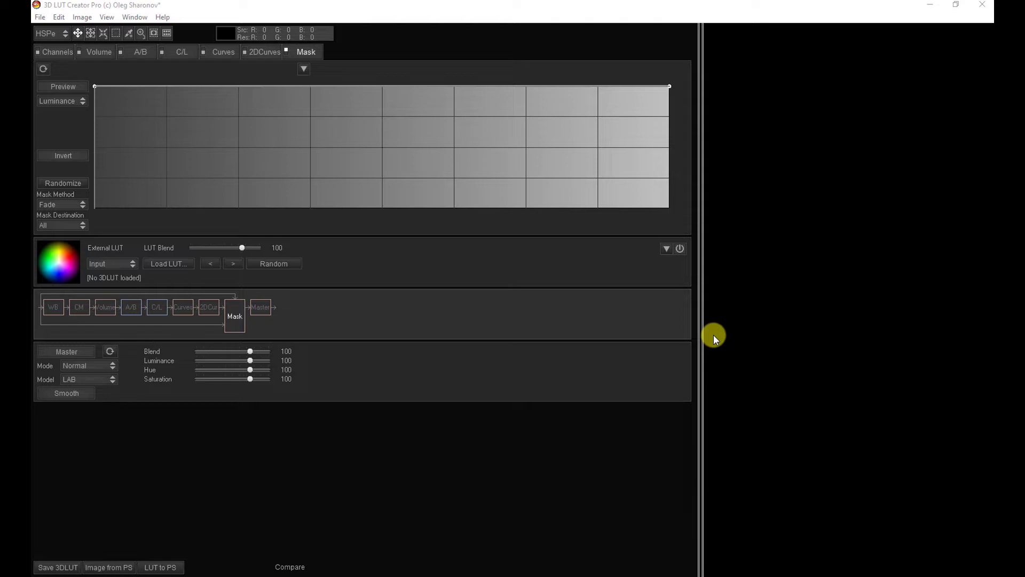
{"action": "mouse_move", "coordinate": [569, 405]}
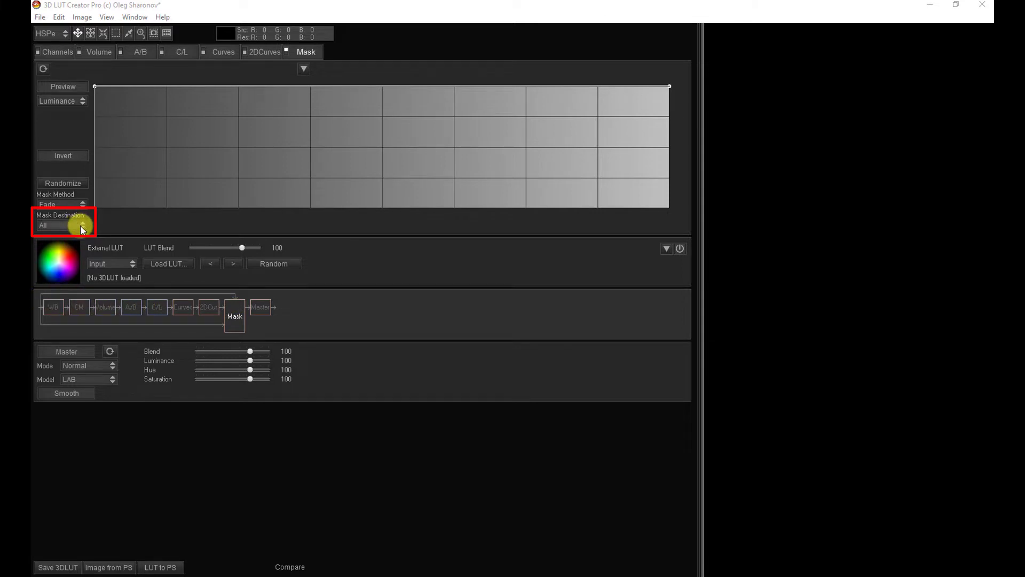
{"action": "left_click", "coordinate": [62, 225]}
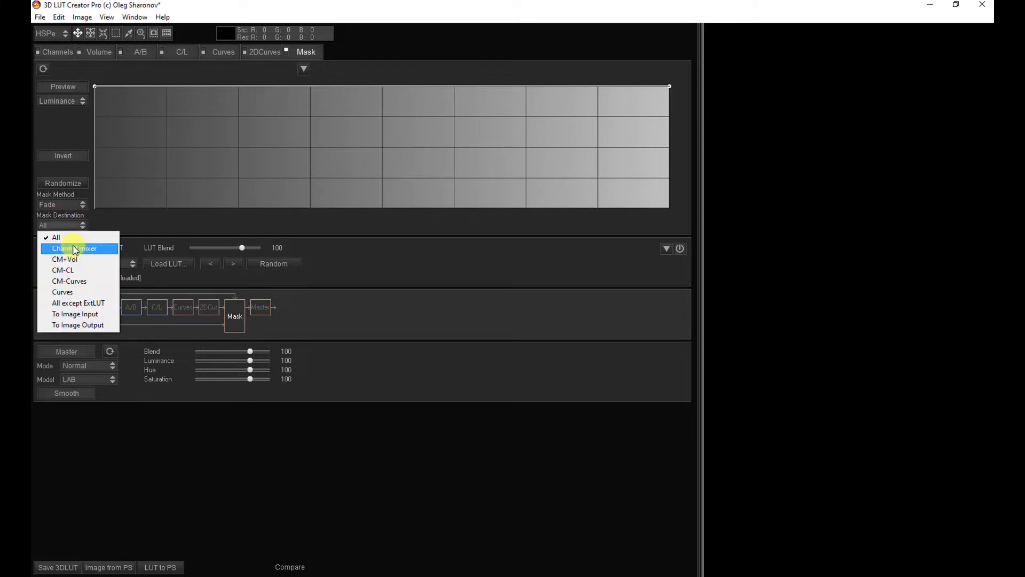
{"action": "left_click", "coordinate": [73, 249]}
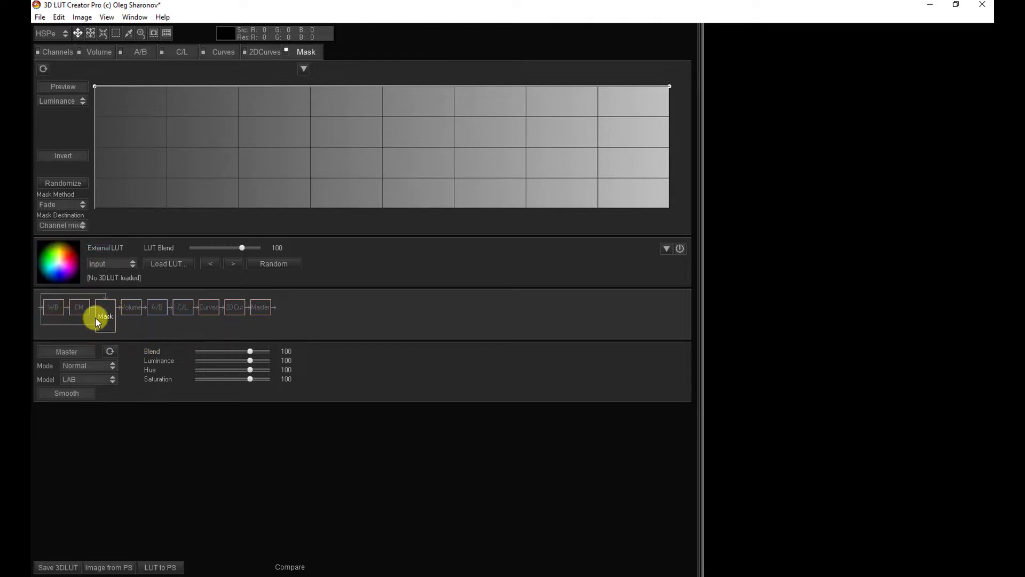
{"action": "left_click", "coordinate": [61, 225]}
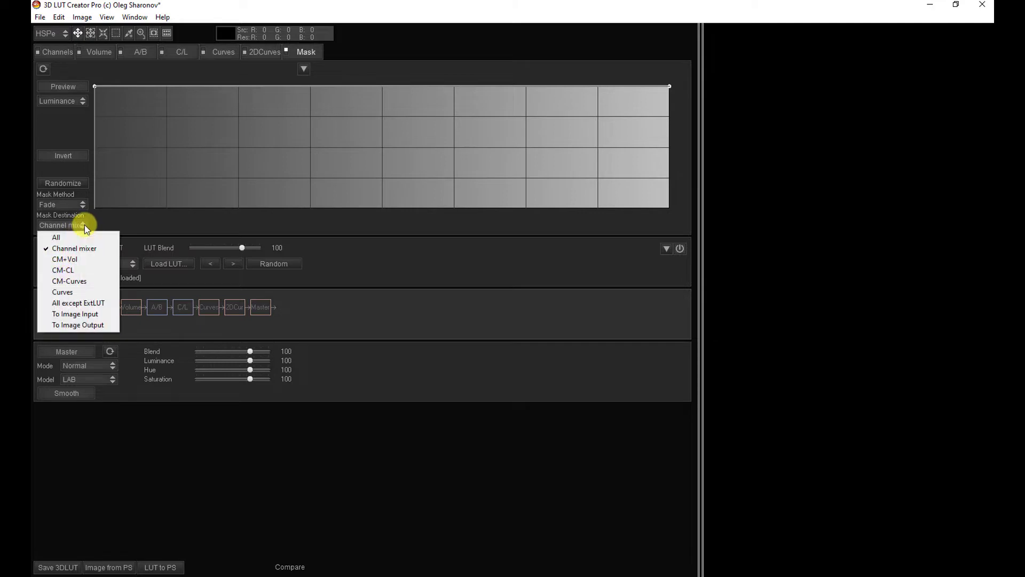
{"action": "left_click", "coordinate": [56, 236]}
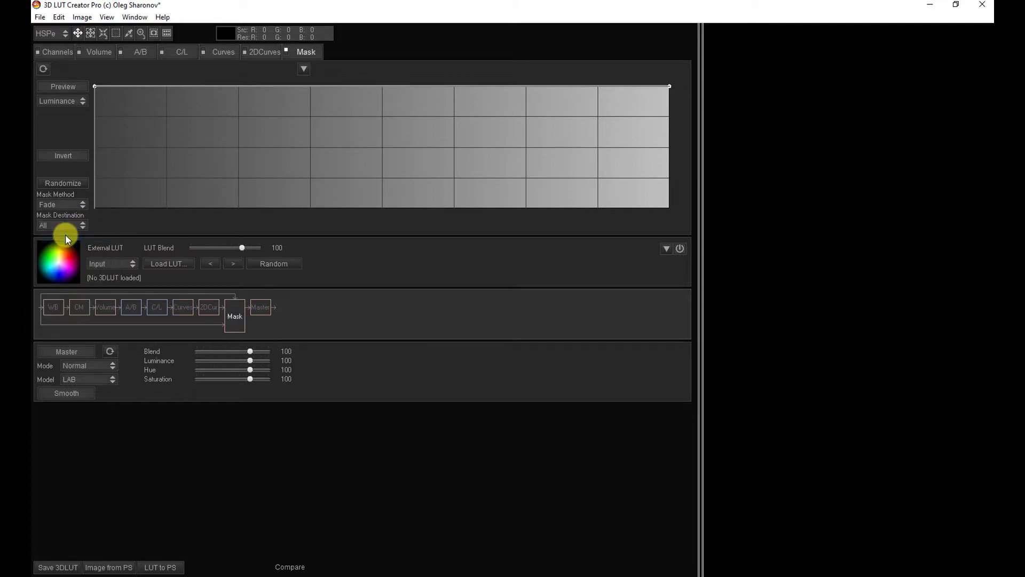
{"action": "mouse_move", "coordinate": [229, 285]}
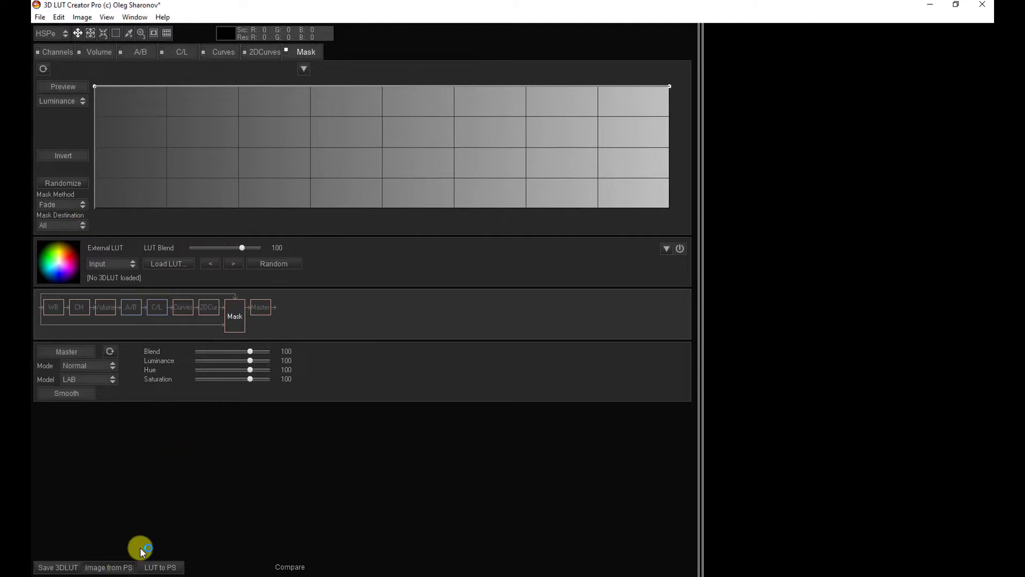
- Load the portrait from Photoshop into 3D LUT Creator with Image from PS
{"action": "left_click", "coordinate": [108, 567]}
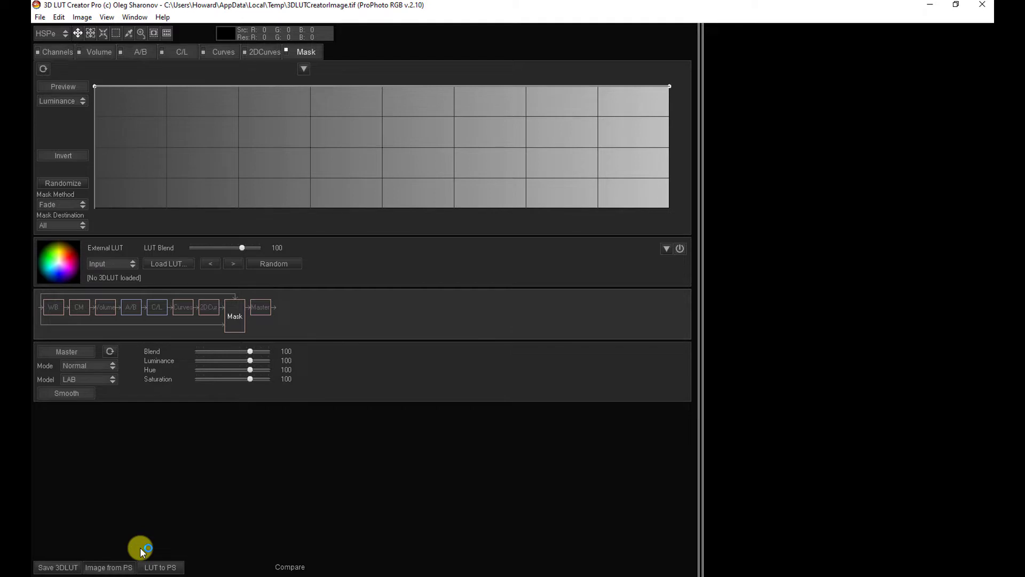
{"action": "left_click", "coordinate": [108, 567]}
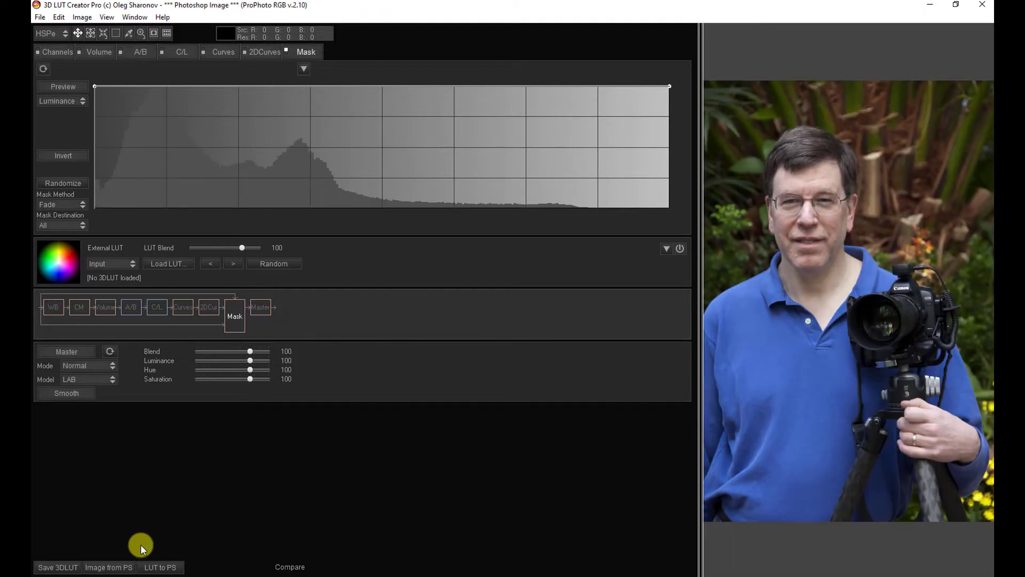
{"action": "mouse_move", "coordinate": [154, 546]}
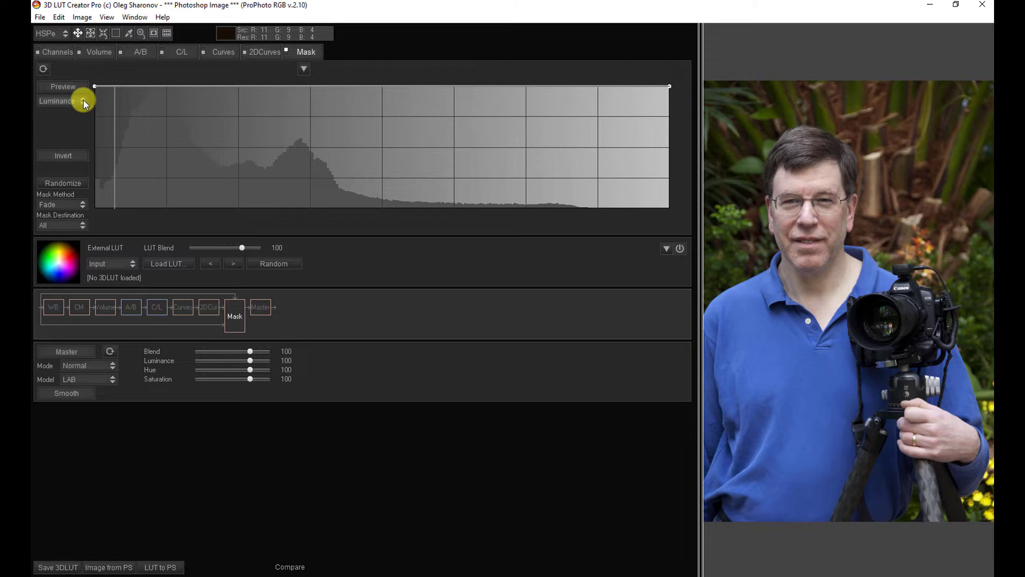
{"action": "mouse_move", "coordinate": [38, 106]}
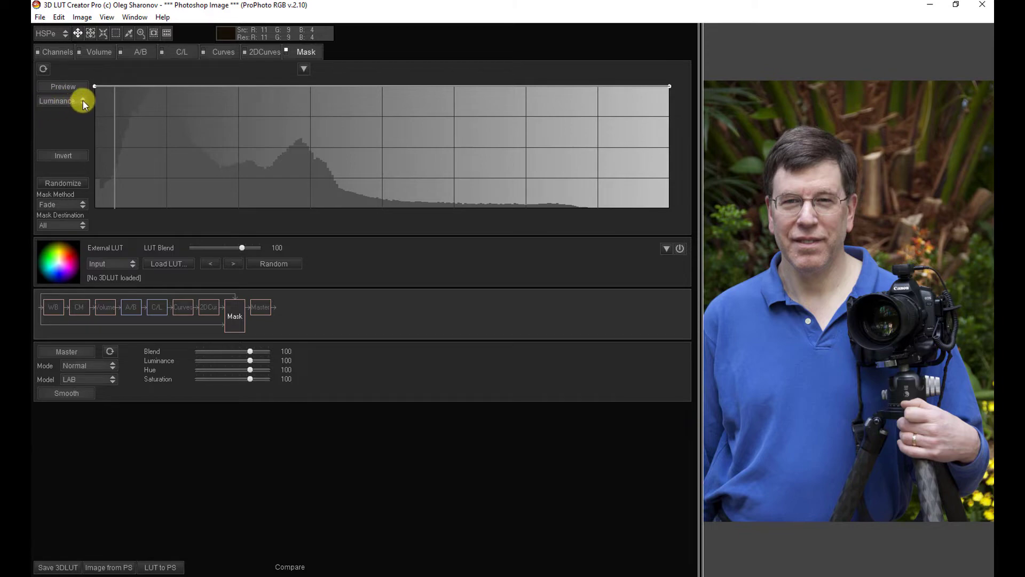
{"action": "left_click", "coordinate": [84, 103]}
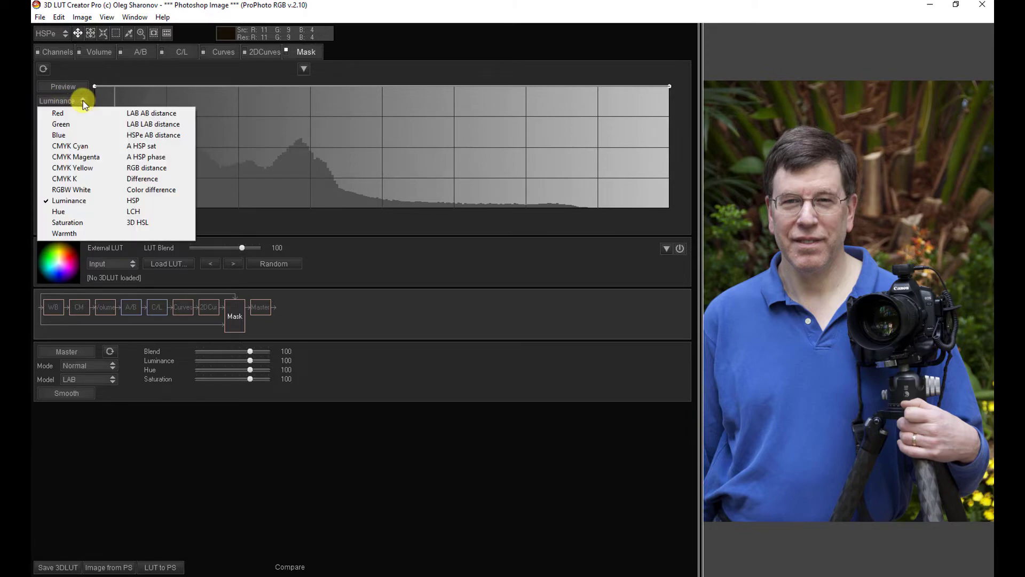
{"action": "mouse_move", "coordinate": [58, 113]}
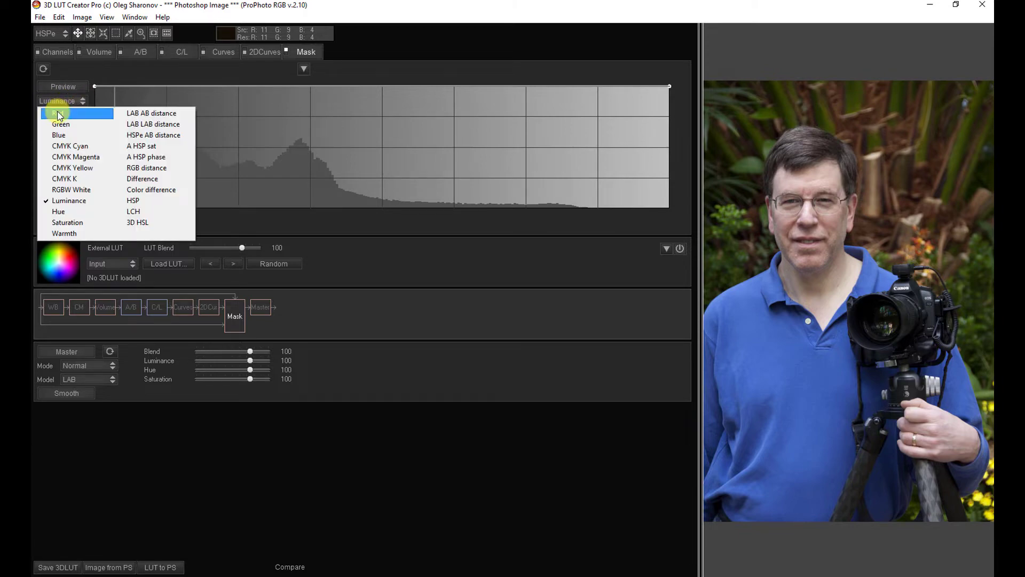
{"action": "mouse_move", "coordinate": [61, 137]}
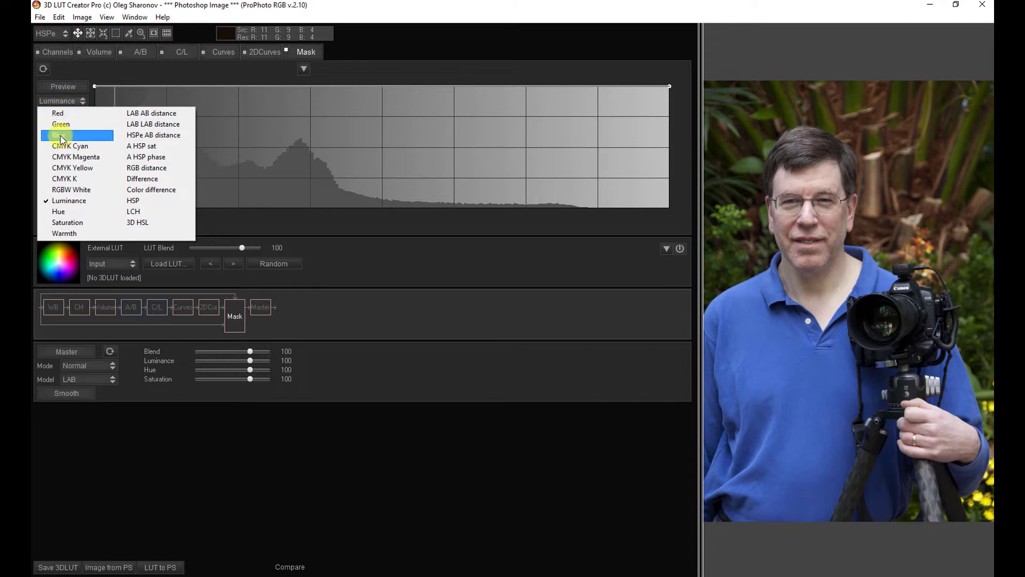
{"action": "mouse_move", "coordinate": [89, 161]}
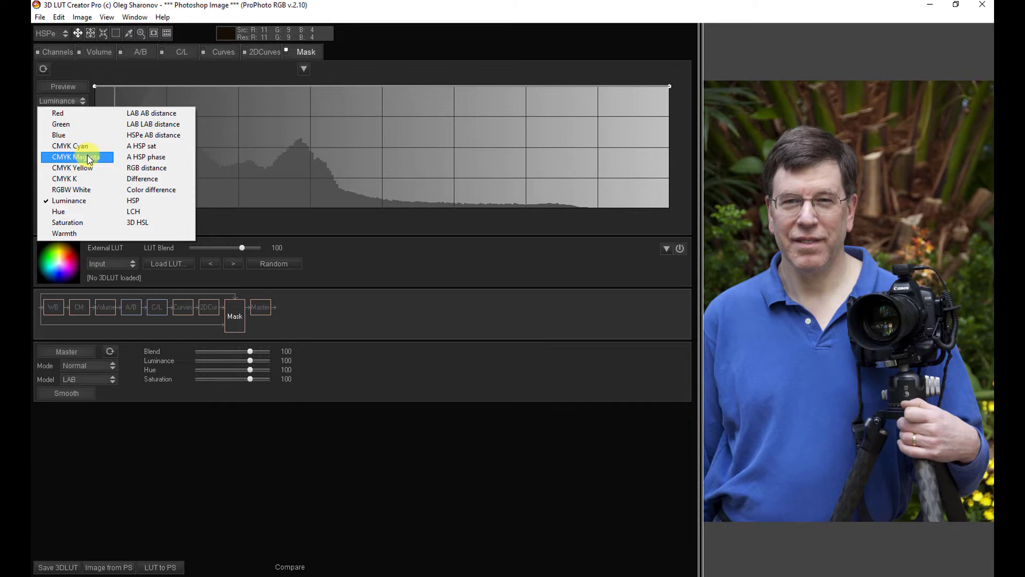
{"action": "mouse_move", "coordinate": [78, 199]}
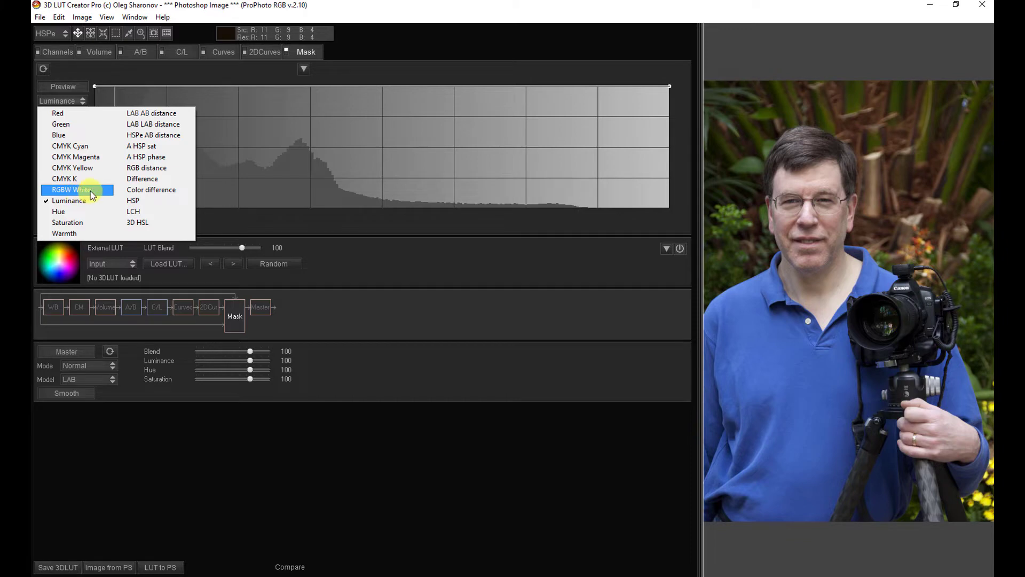
{"action": "mouse_move", "coordinate": [79, 201]}
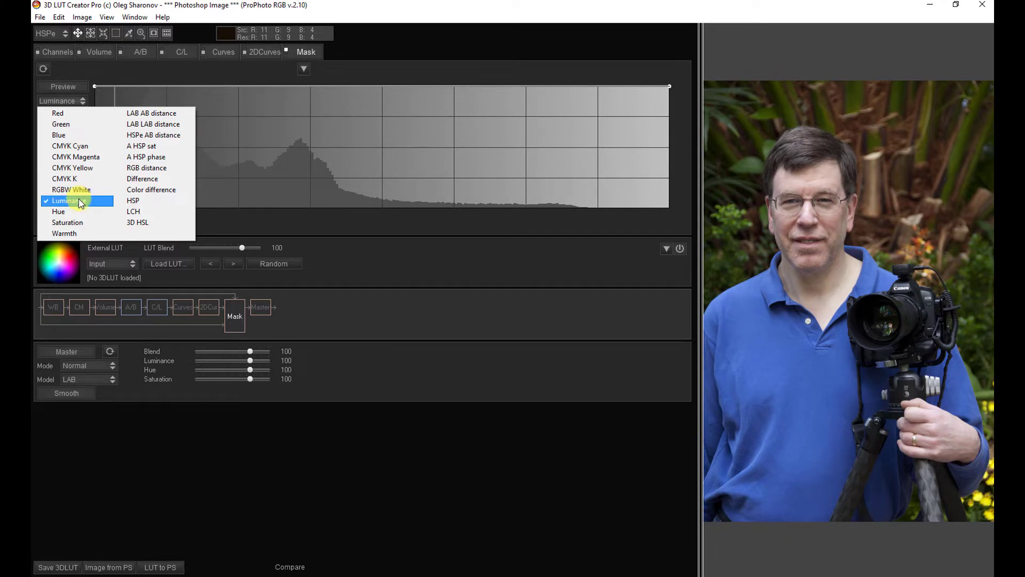
{"action": "mouse_move", "coordinate": [59, 212]}
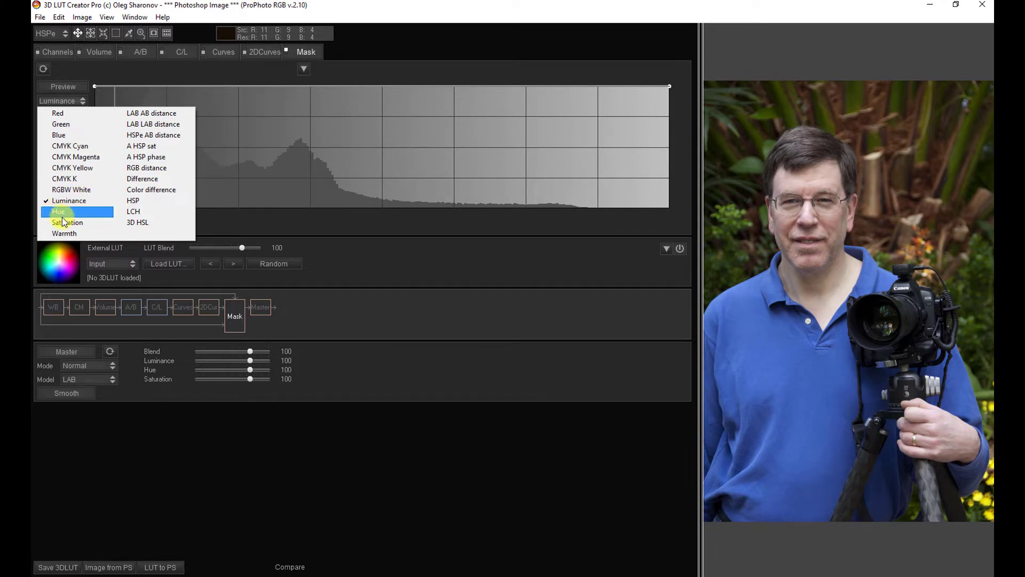
{"action": "mouse_move", "coordinate": [65, 222]}
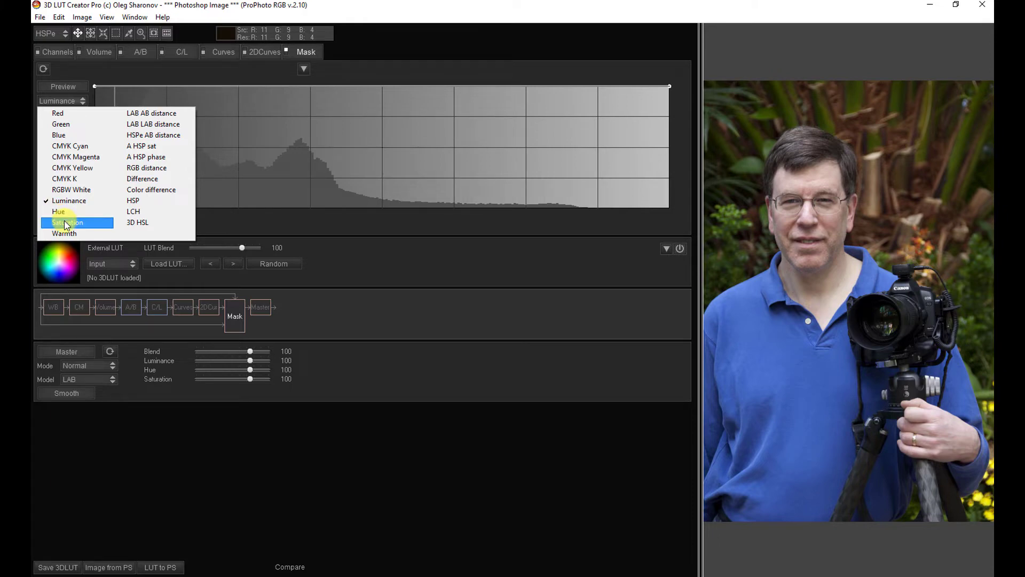
{"action": "mouse_move", "coordinate": [149, 189]}
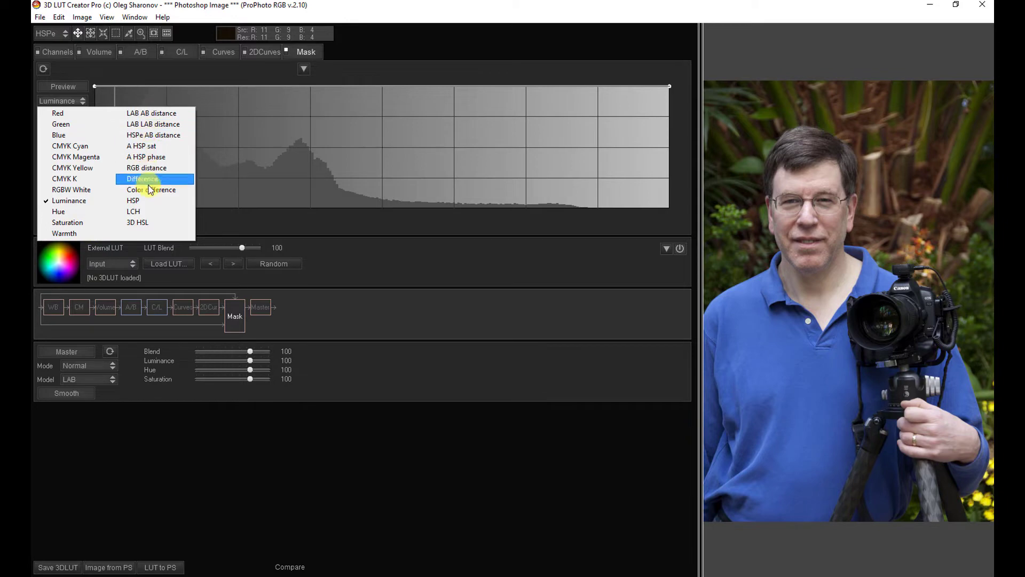
{"action": "mouse_move", "coordinate": [152, 112]}
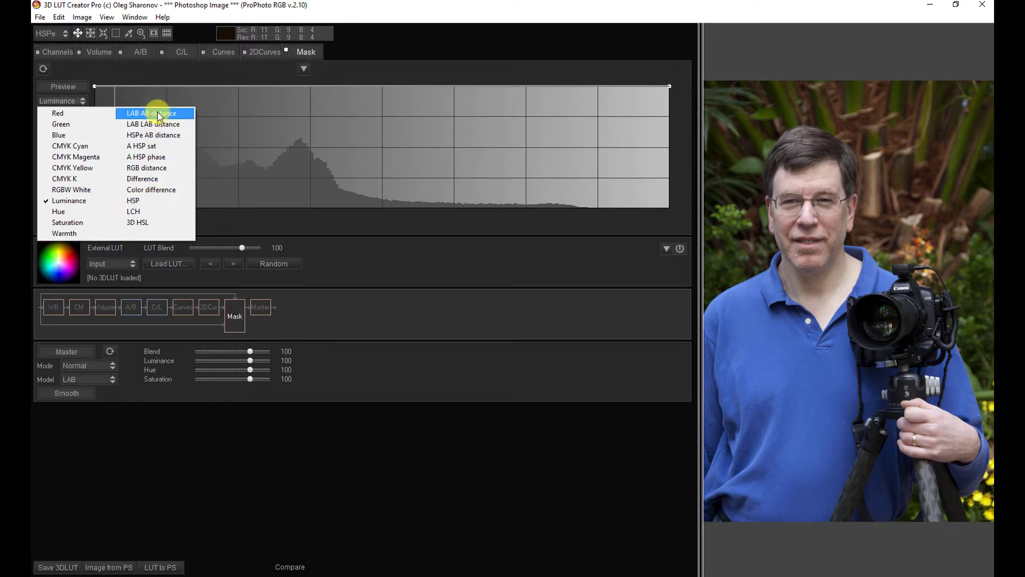
{"action": "mouse_move", "coordinate": [155, 135]}
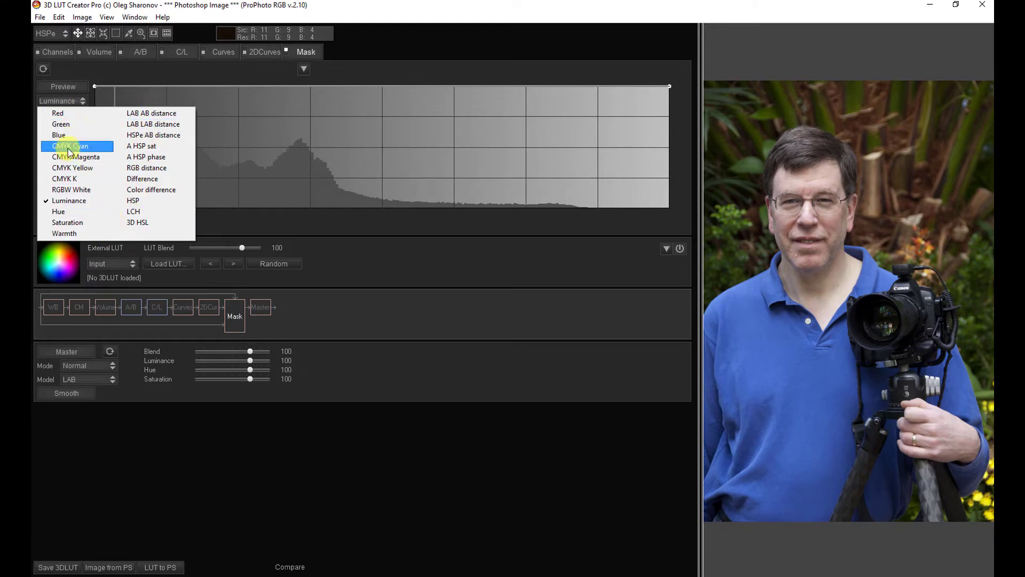
{"action": "mouse_move", "coordinate": [62, 211]}
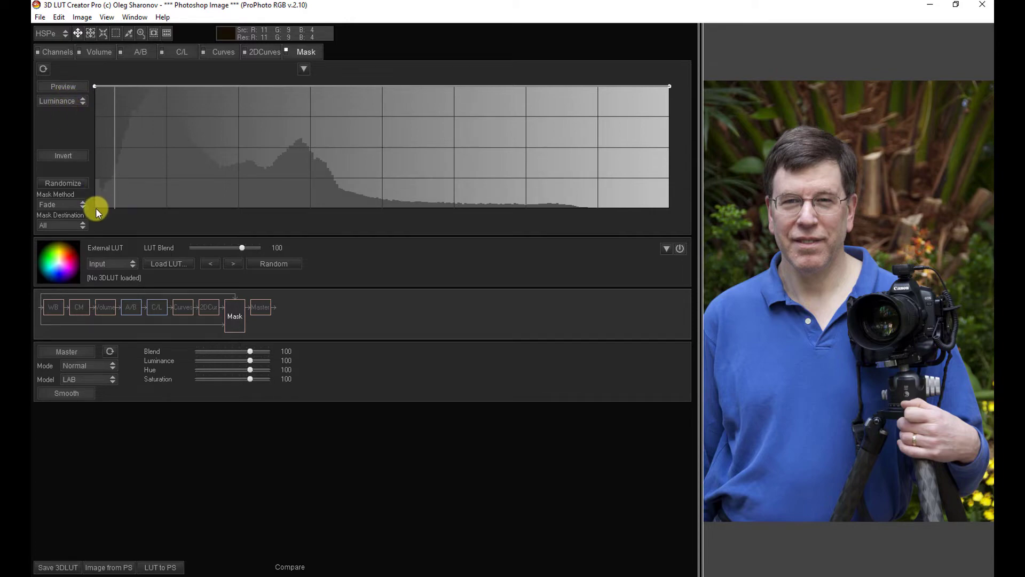
{"action": "mouse_move", "coordinate": [536, 214]}
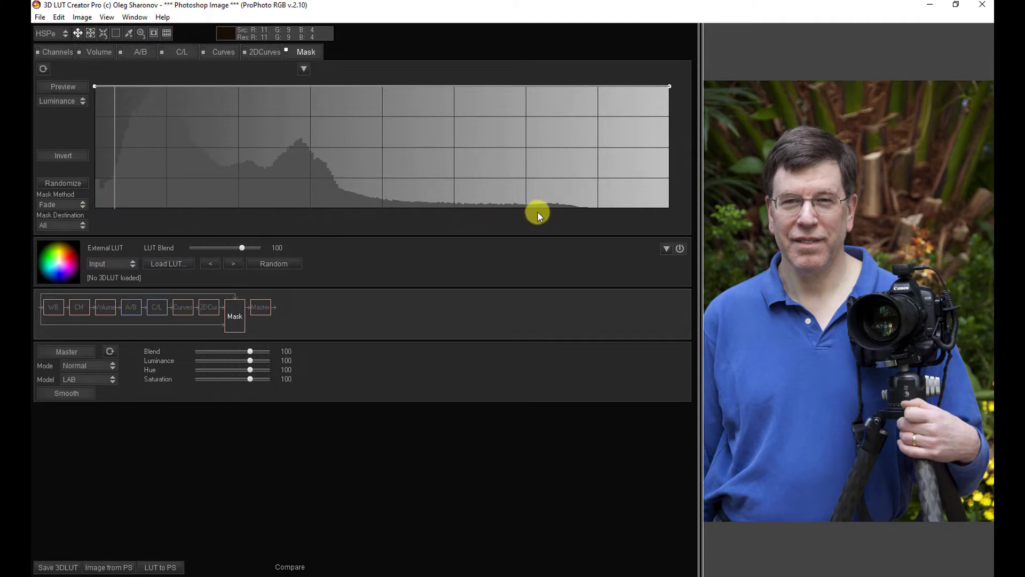
{"action": "mouse_move", "coordinate": [564, 212]}
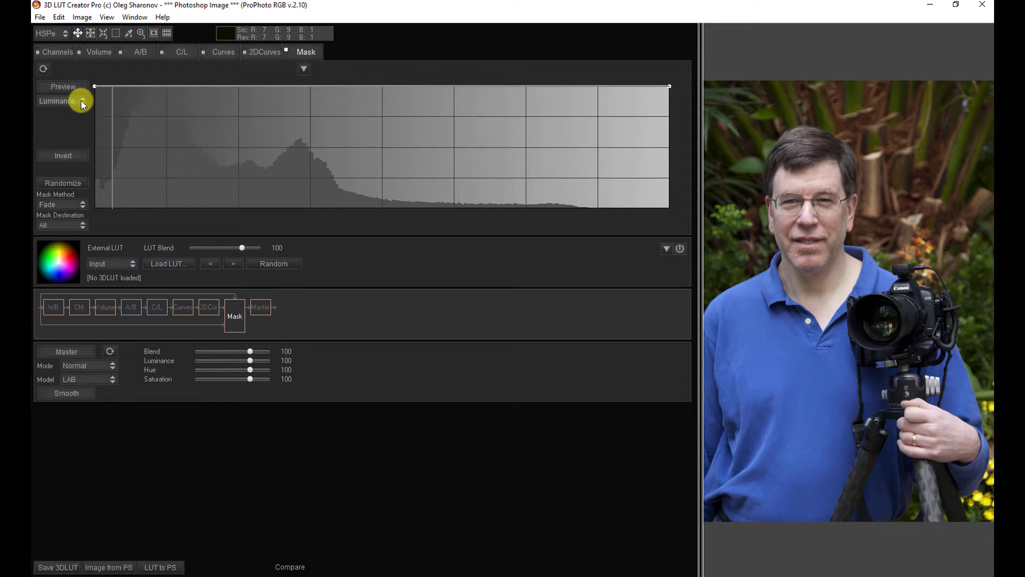
- Try Blue and other mask channels, settling on CMYK Yellow for the mask
{"action": "left_click", "coordinate": [61, 101]}
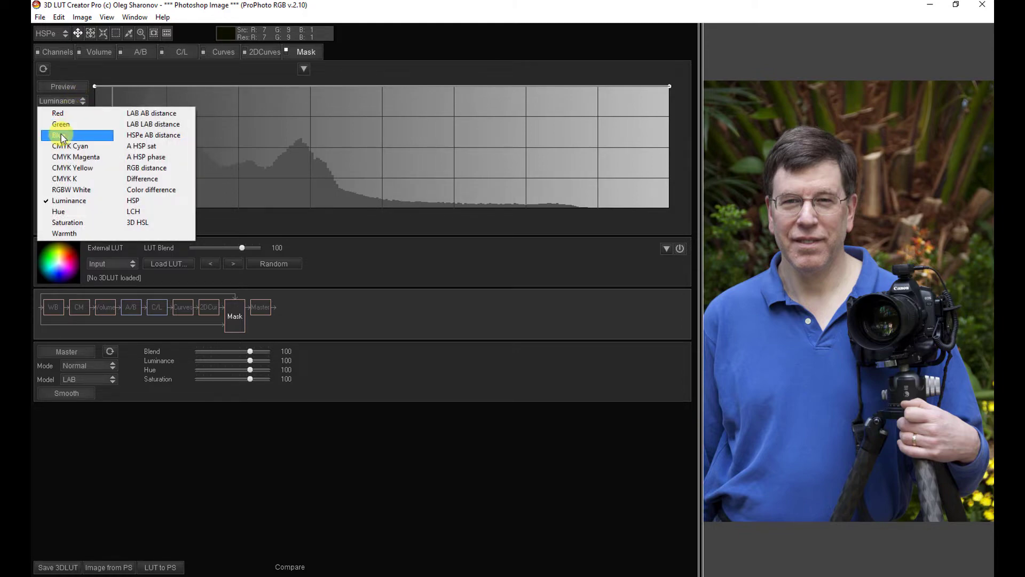
{"action": "left_click", "coordinate": [56, 134]}
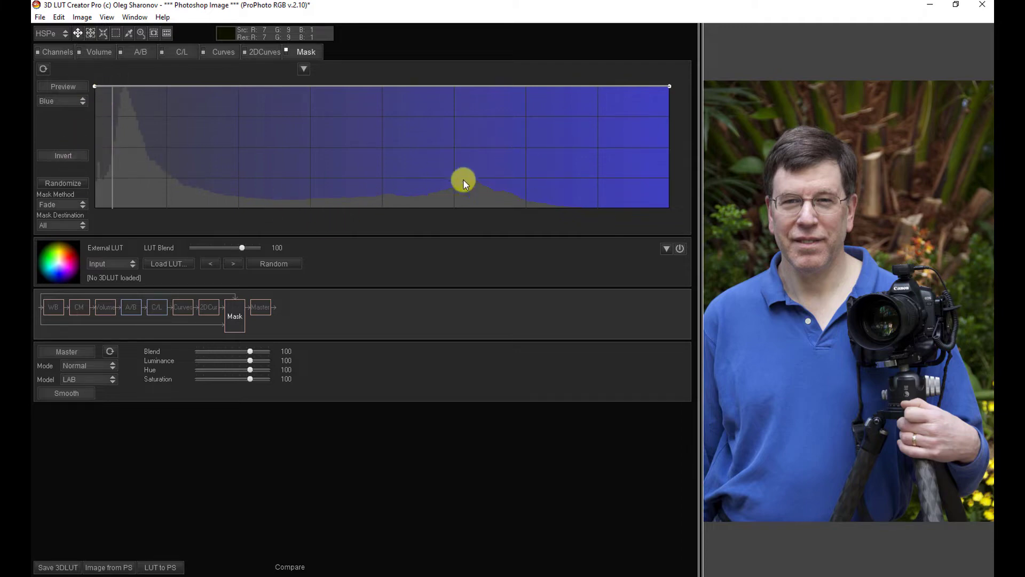
{"action": "left_click", "coordinate": [61, 100]}
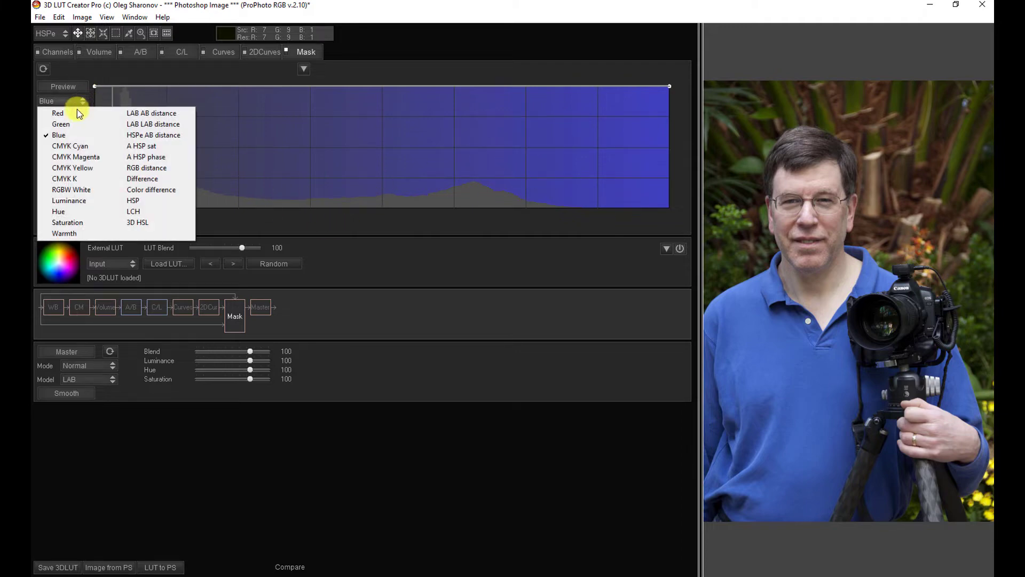
{"action": "left_click", "coordinate": [69, 200]}
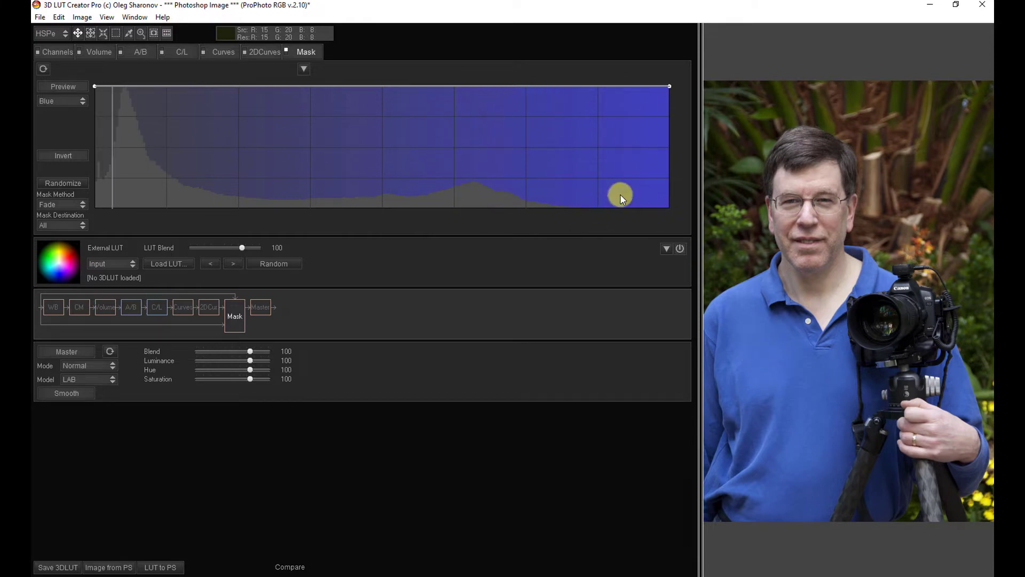
{"action": "left_click", "coordinate": [59, 101]}
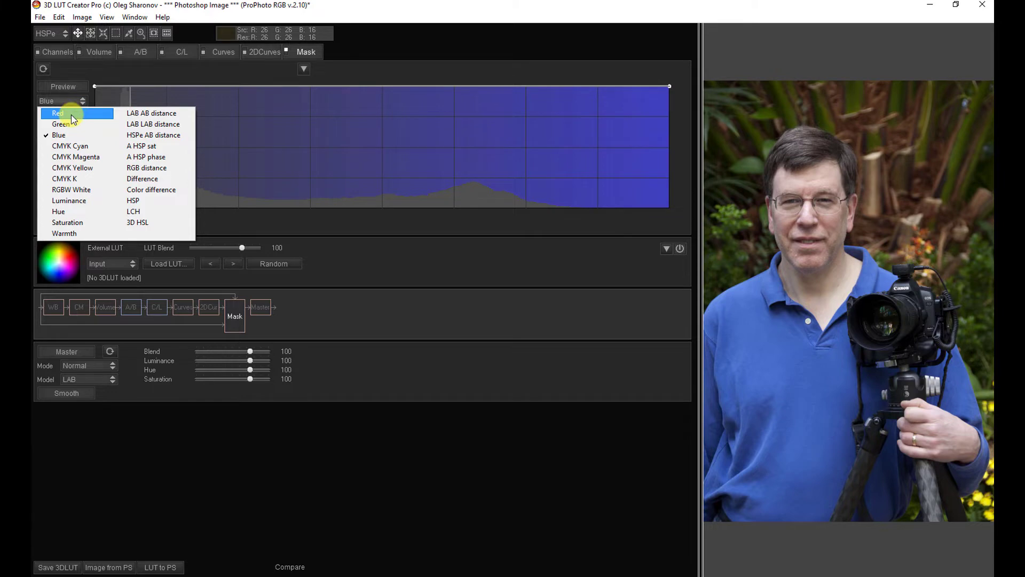
{"action": "mouse_move", "coordinate": [84, 157]}
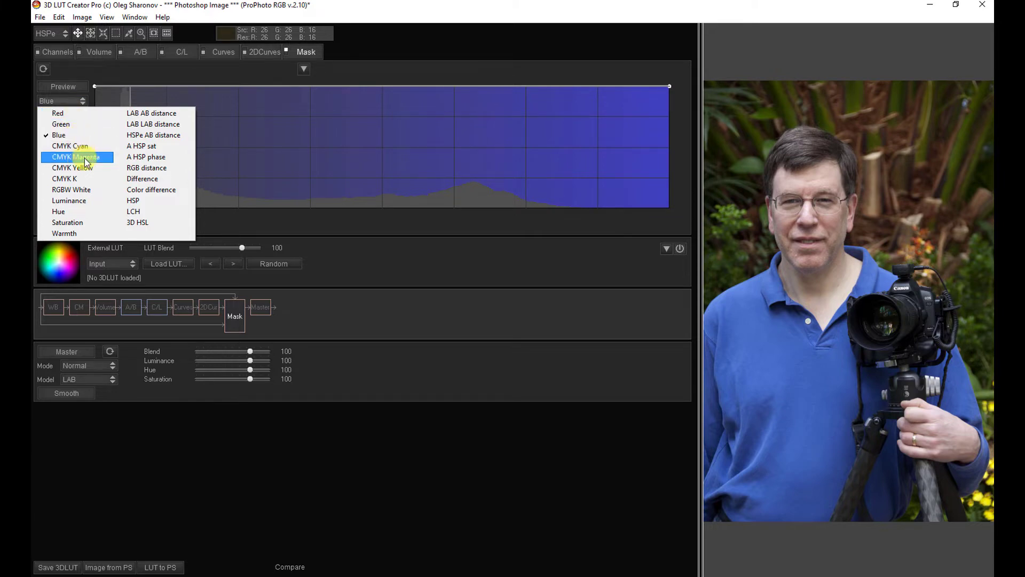
{"action": "left_click", "coordinate": [73, 167]}
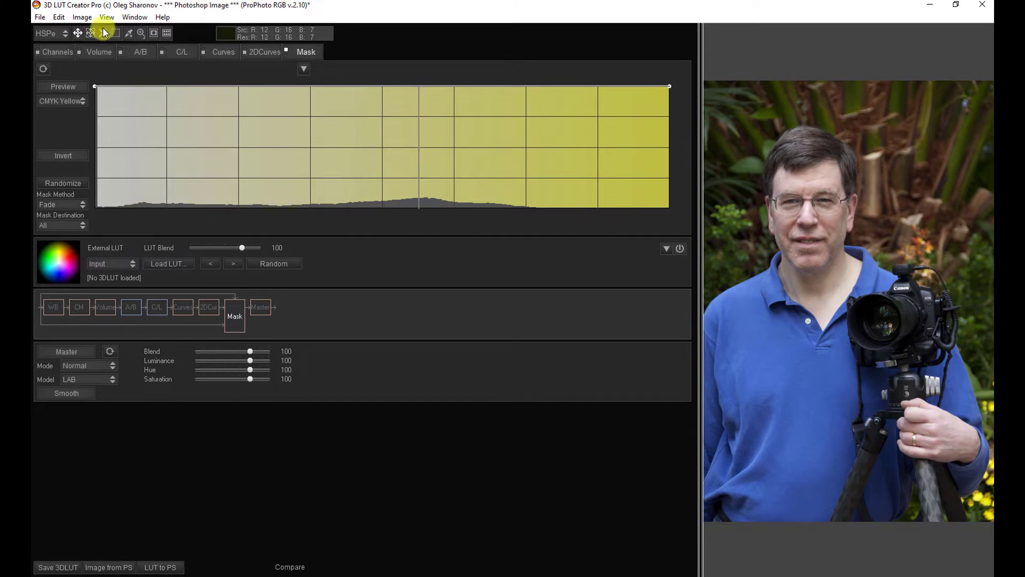
{"action": "left_click", "coordinate": [61, 101]}
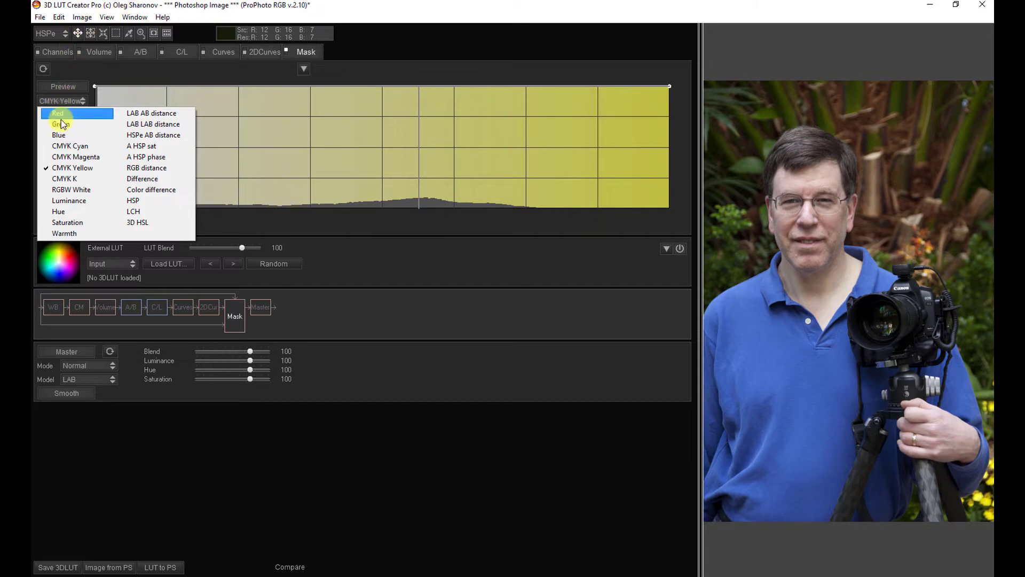
- Set the mask channel back to Blue and view its histogram
{"action": "left_click", "coordinate": [58, 135]}
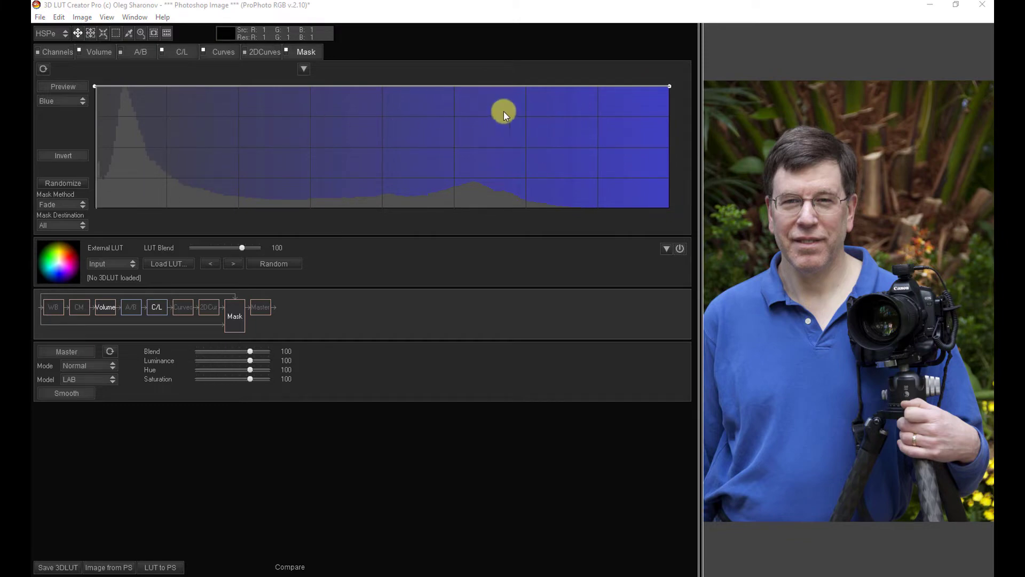
{"action": "left_click", "coordinate": [758, 350]}
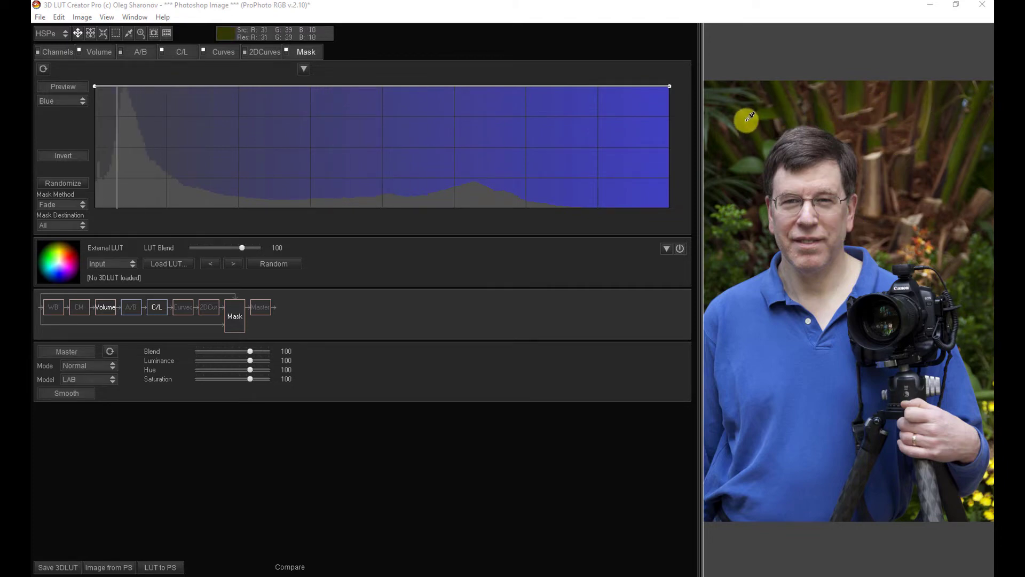
{"action": "mouse_move", "coordinate": [915, 116]}
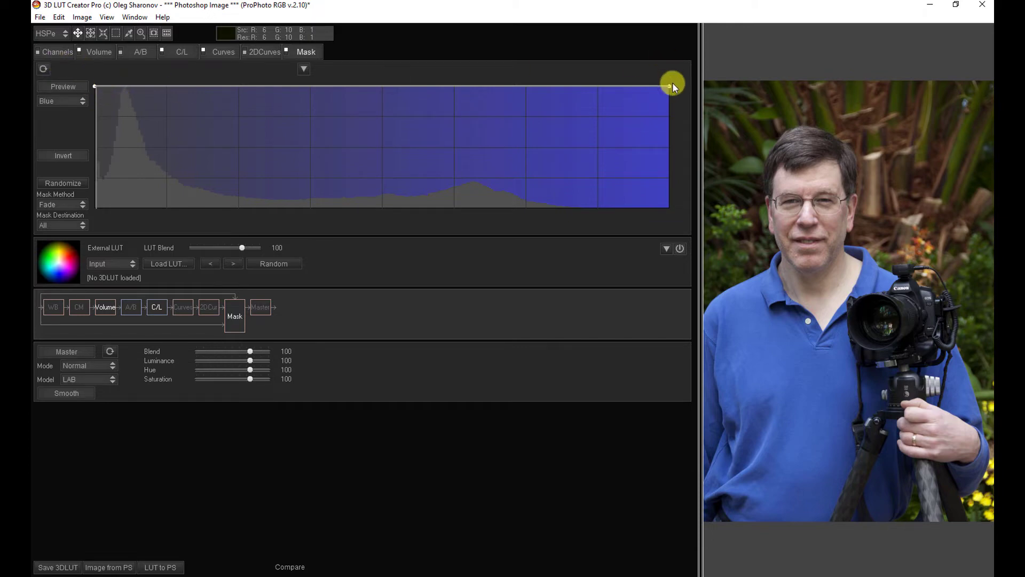
- Add a left-side curve point dropped to 0, creating a steep falloff past the dark peak
{"action": "left_click_drag", "start_coordinate": [673, 87], "coordinate": [666, 157]}
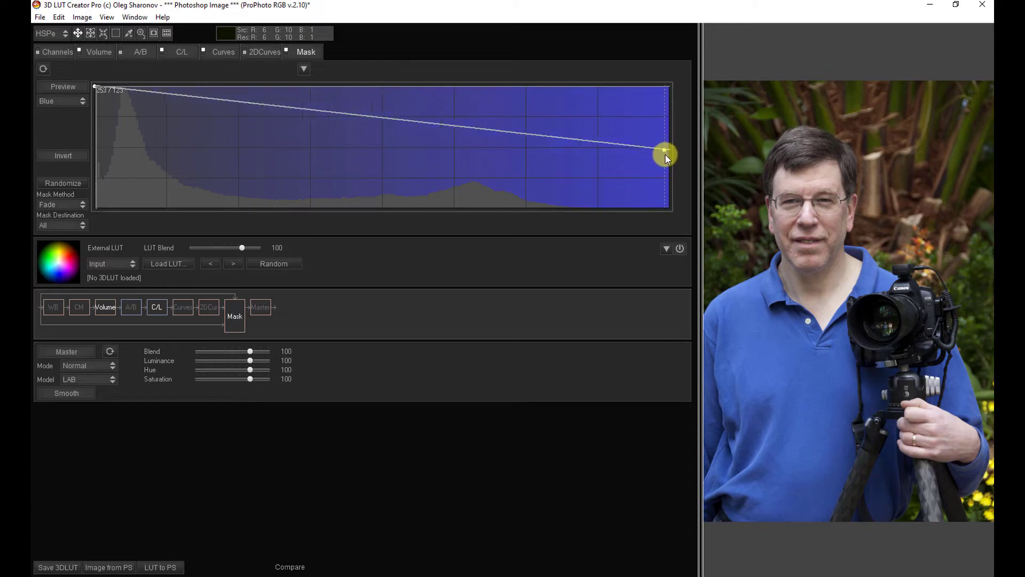
{"action": "left_click_drag", "start_coordinate": [664, 155], "coordinate": [662, 133]}
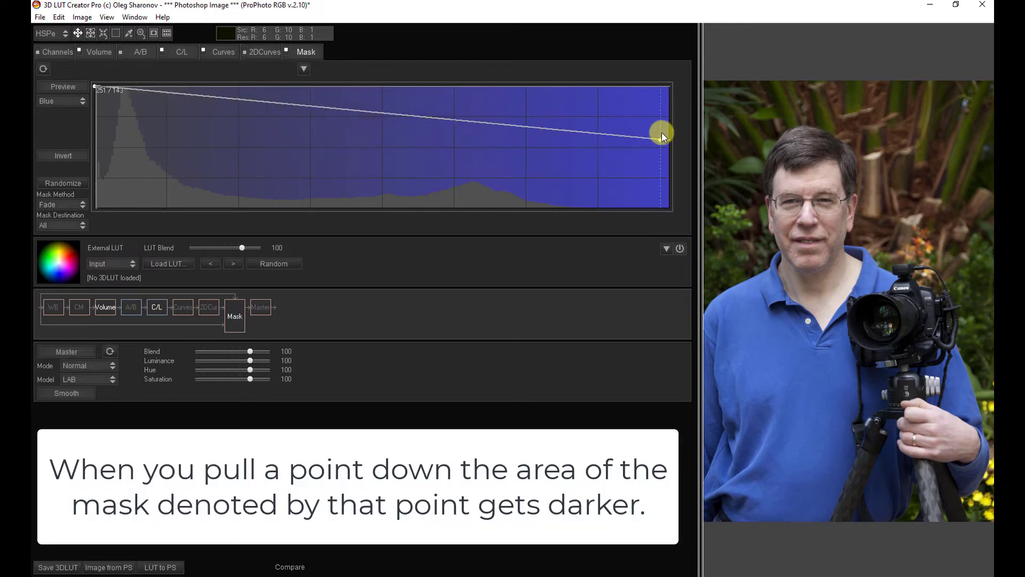
{"action": "left_click_drag", "start_coordinate": [662, 134], "coordinate": [335, 88]}
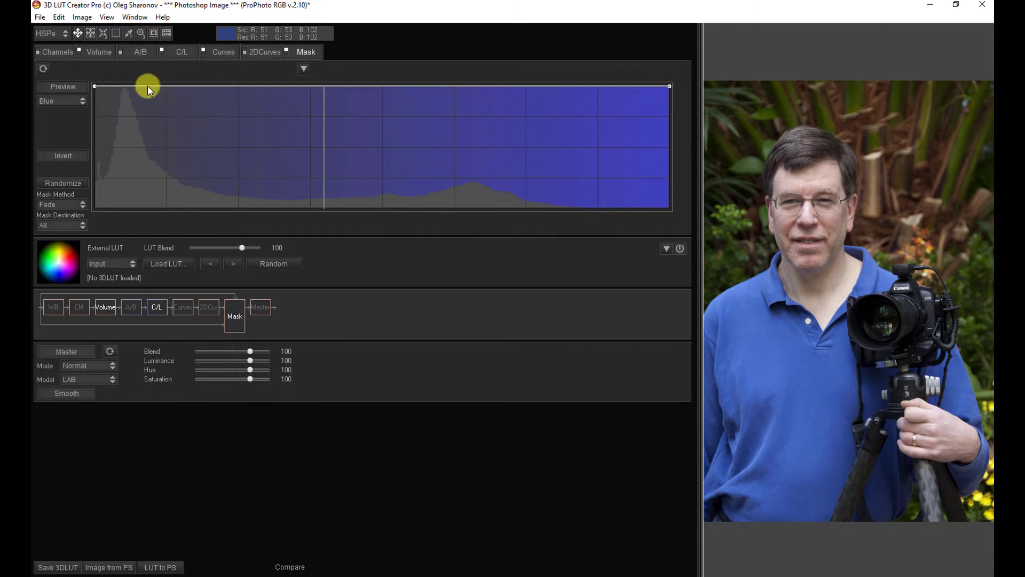
{"action": "left_click_drag", "start_coordinate": [148, 86], "coordinate": [162, 86]}
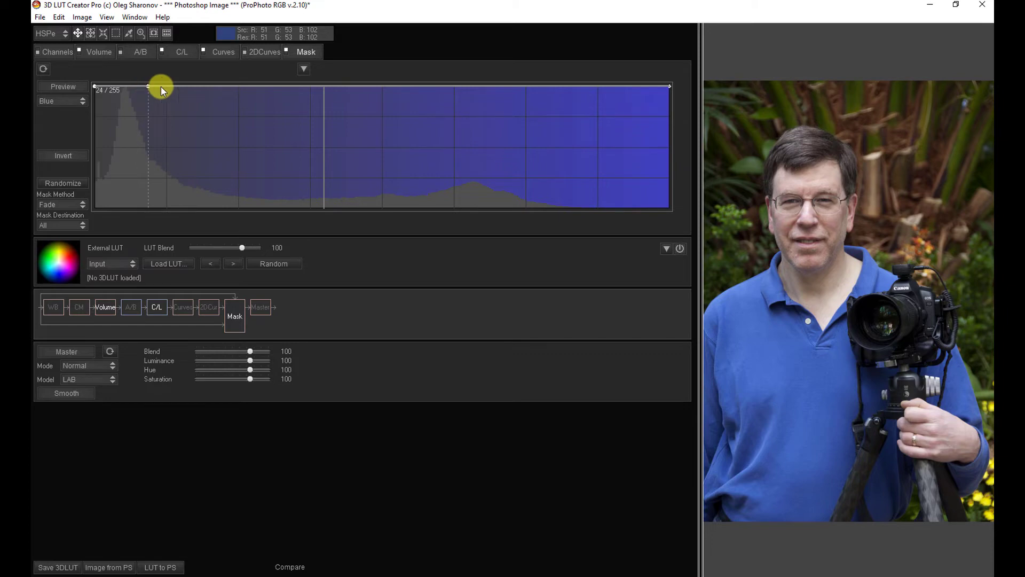
{"action": "left_click_drag", "start_coordinate": [161, 89], "coordinate": [151, 213]}
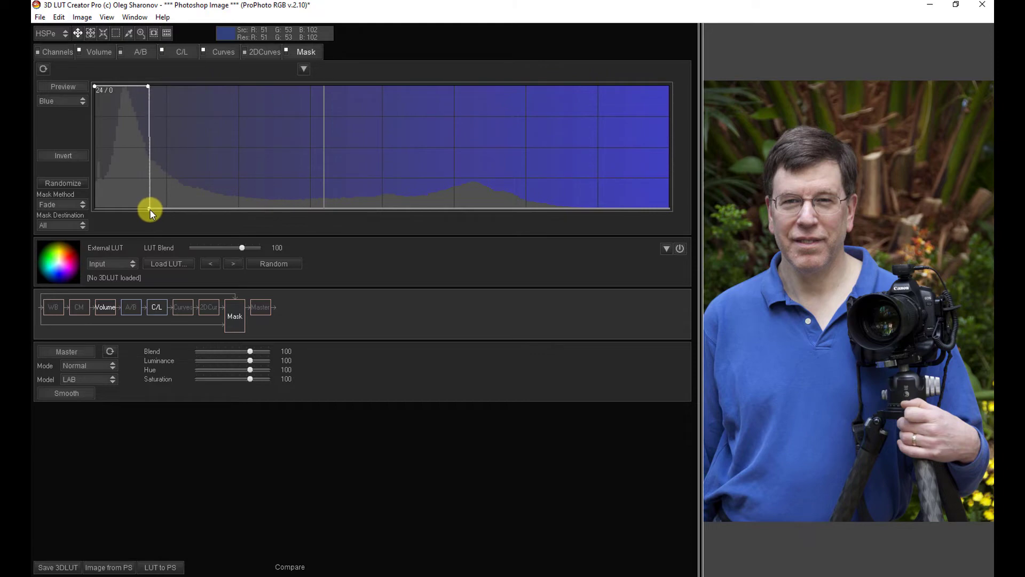
{"action": "left_click_drag", "start_coordinate": [150, 212], "coordinate": [160, 206]}
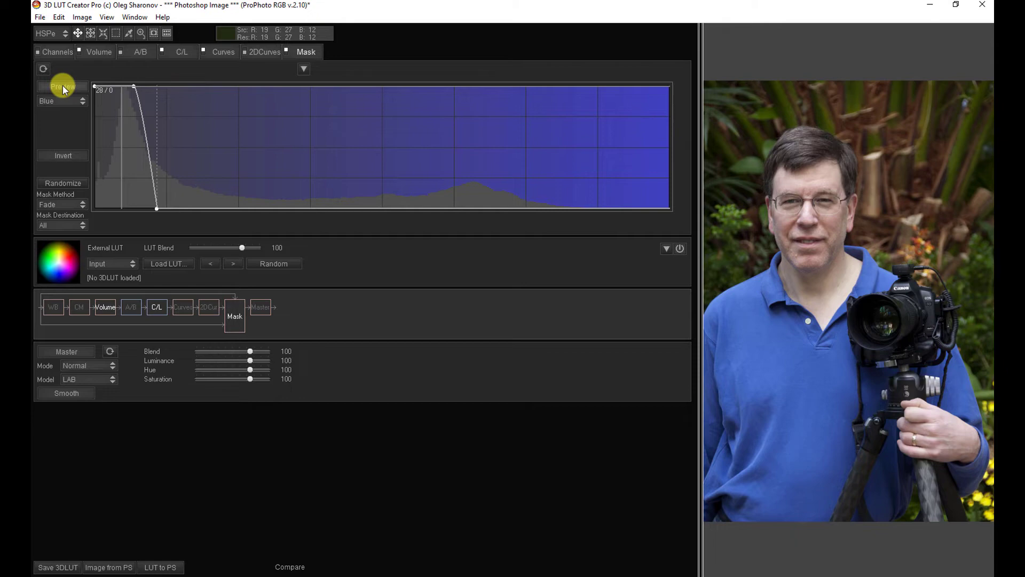
- Preview the mask in black and white, shifting the falloff right and rounding its shoulder
{"action": "left_click", "coordinate": [62, 86]}
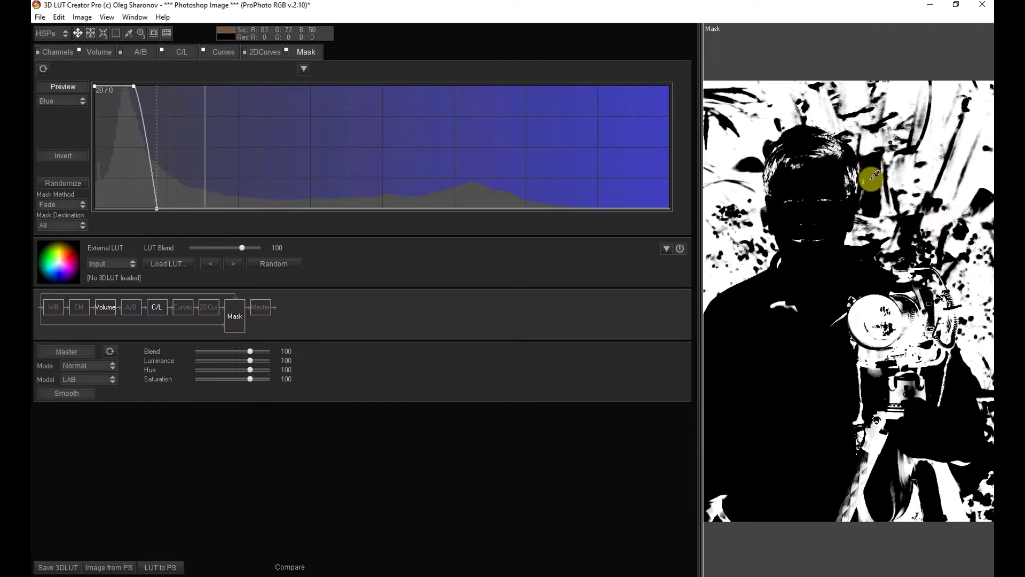
{"action": "left_click_drag", "start_coordinate": [116, 87], "coordinate": [157, 206]}
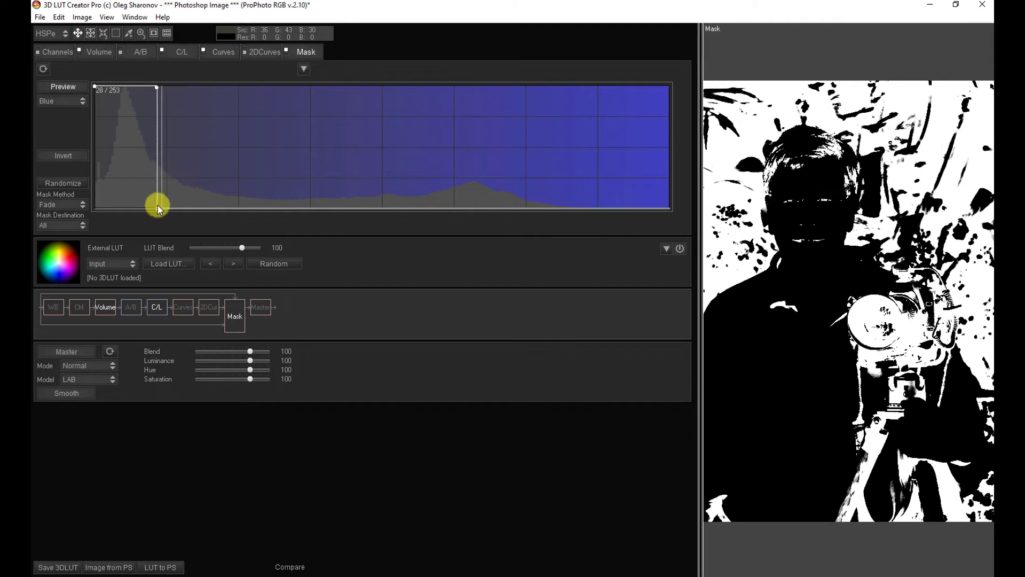
{"action": "left_click_drag", "start_coordinate": [157, 206], "coordinate": [178, 175]}
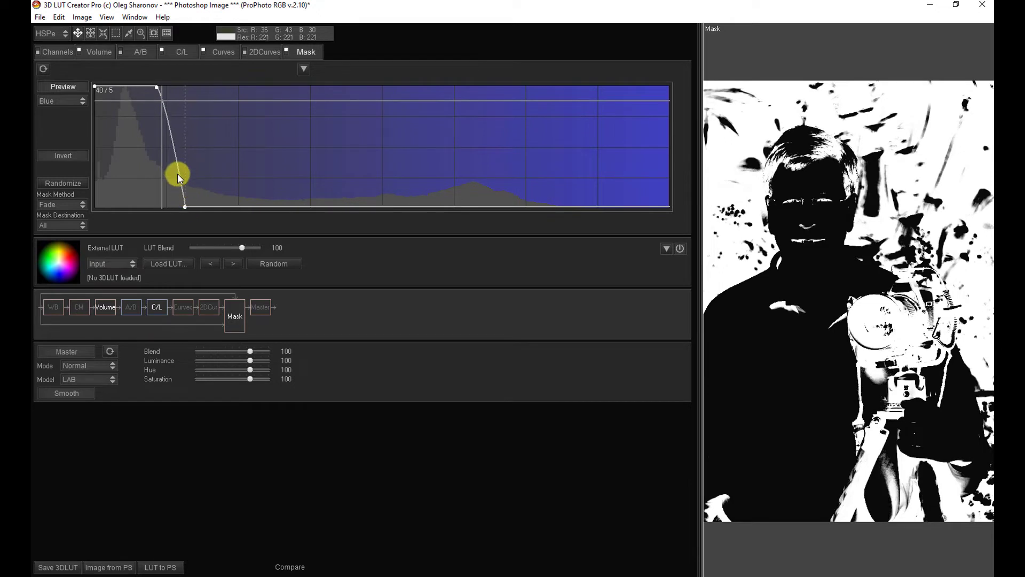
{"action": "left_click_drag", "start_coordinate": [178, 178], "coordinate": [186, 162]}
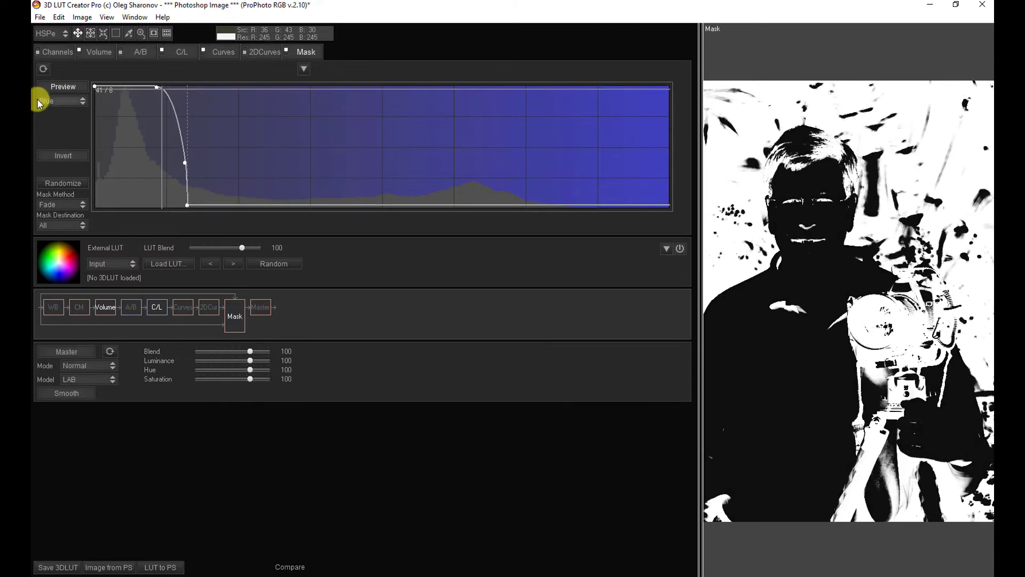
- Turn off Preview to see the full-colour portrait again
{"action": "left_click", "coordinate": [62, 85]}
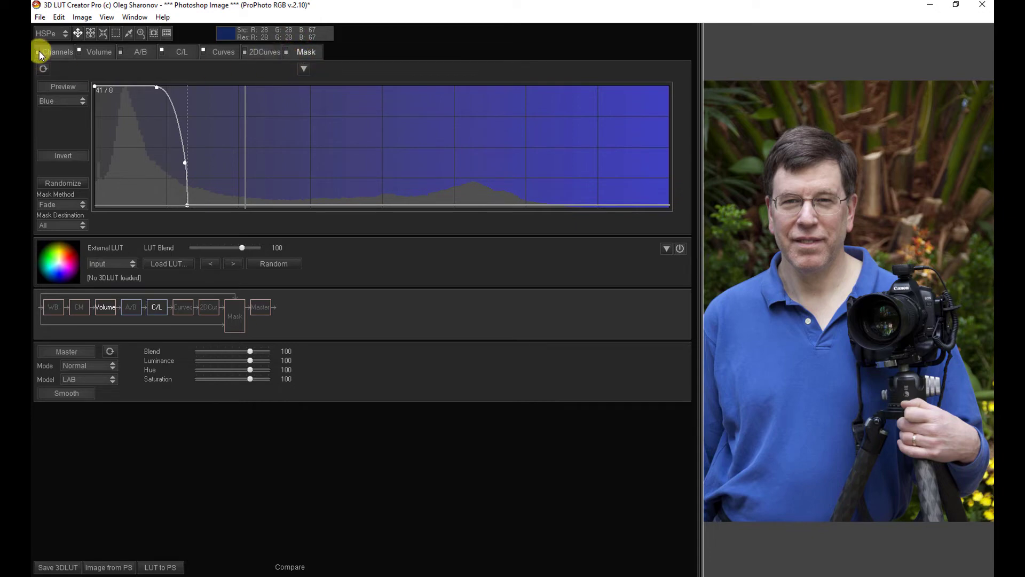
- Drag the RGB Matrix green vertex toward the centre, turning foliage rusty brown
{"action": "left_click", "coordinate": [58, 52]}
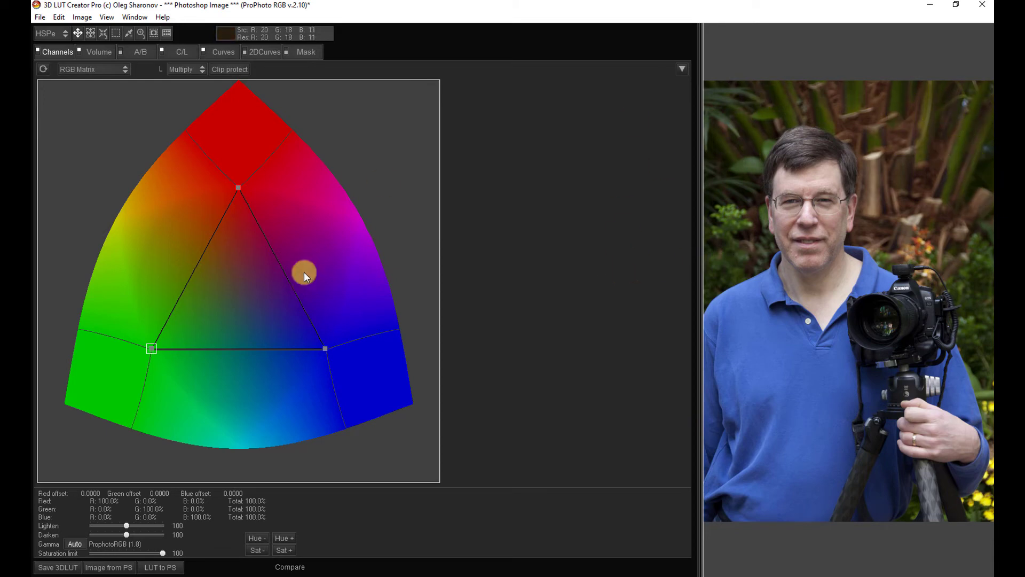
{"action": "left_click_drag", "start_coordinate": [305, 273], "coordinate": [255, 286]}
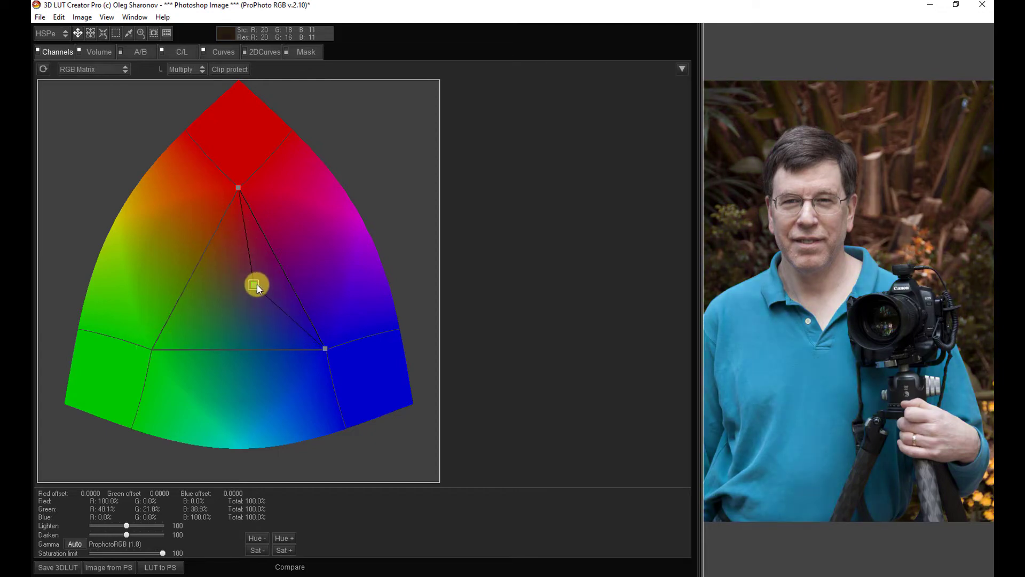
{"action": "left_click_drag", "start_coordinate": [256, 286], "coordinate": [317, 293]}
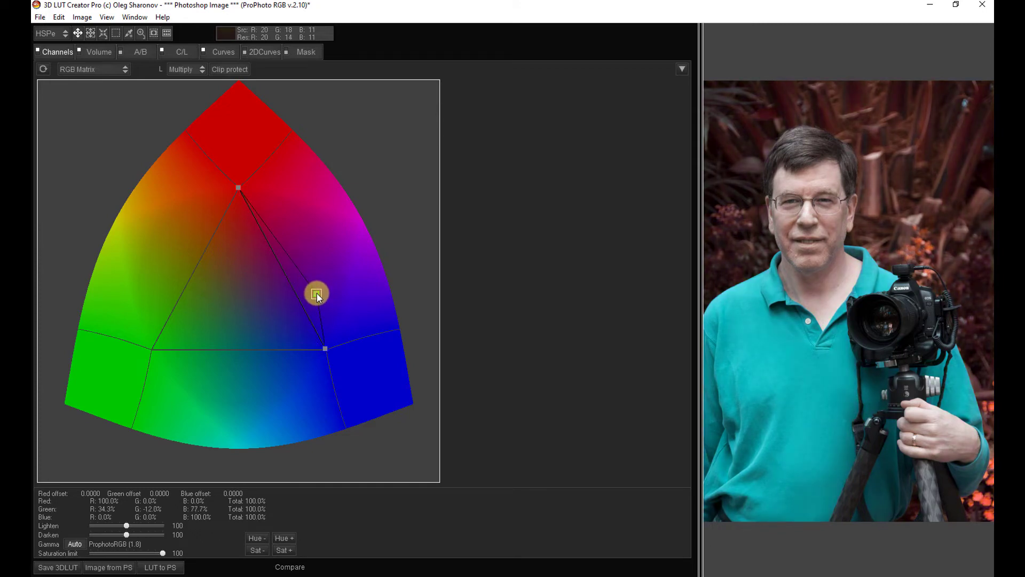
{"action": "left_click_drag", "start_coordinate": [317, 292], "coordinate": [282, 275]}
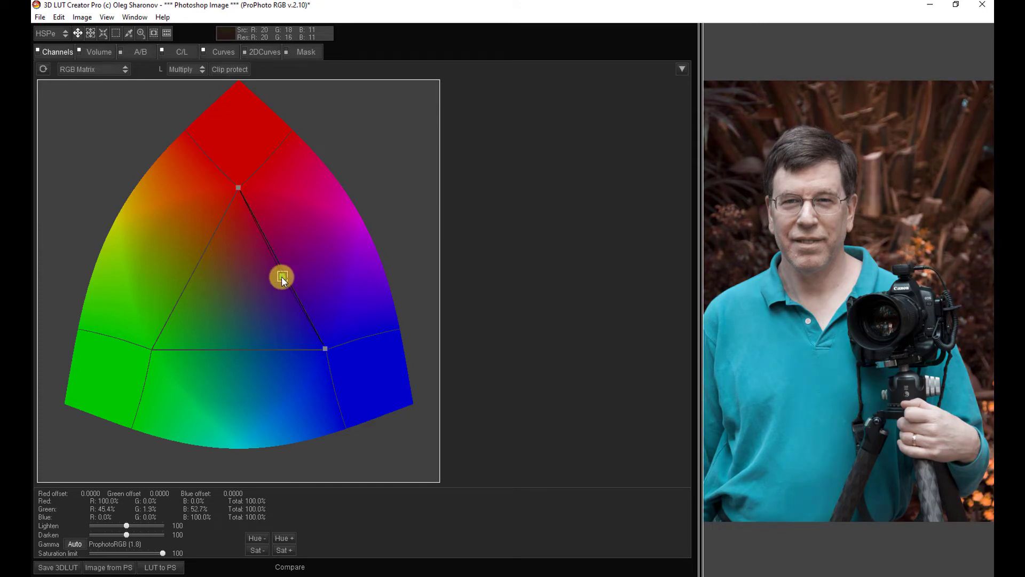
{"action": "left_click_drag", "start_coordinate": [282, 276], "coordinate": [277, 282]}
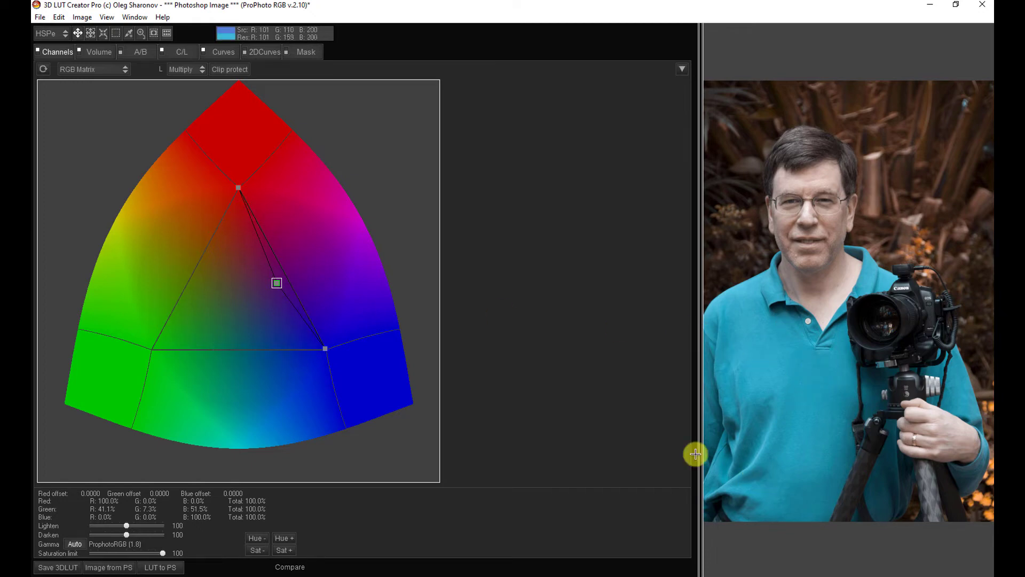
- Enable the mask checkbox on the Mask tab to restore the blue shirt
{"action": "left_click", "coordinate": [306, 51]}
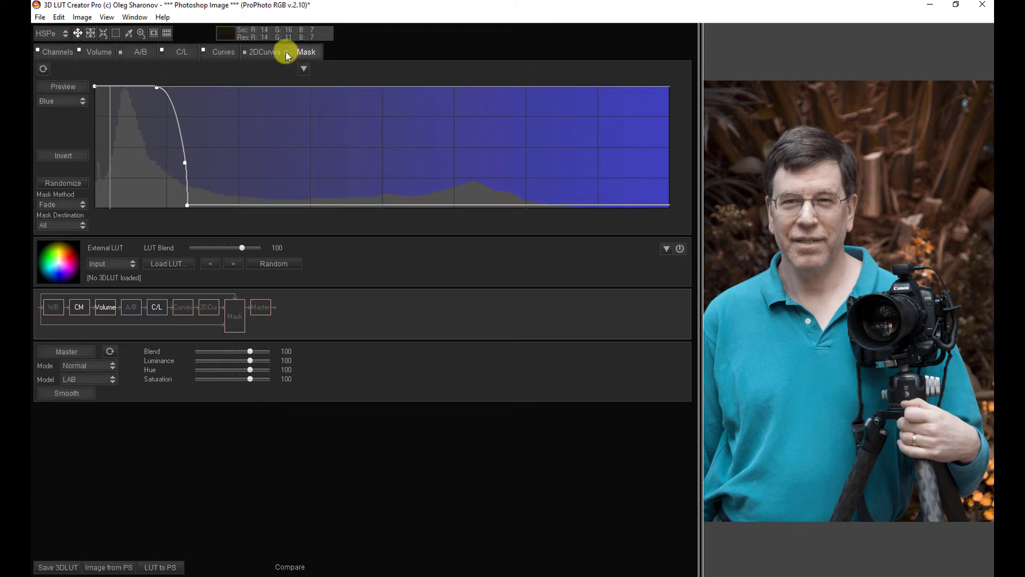
{"action": "left_click", "coordinate": [285, 51]}
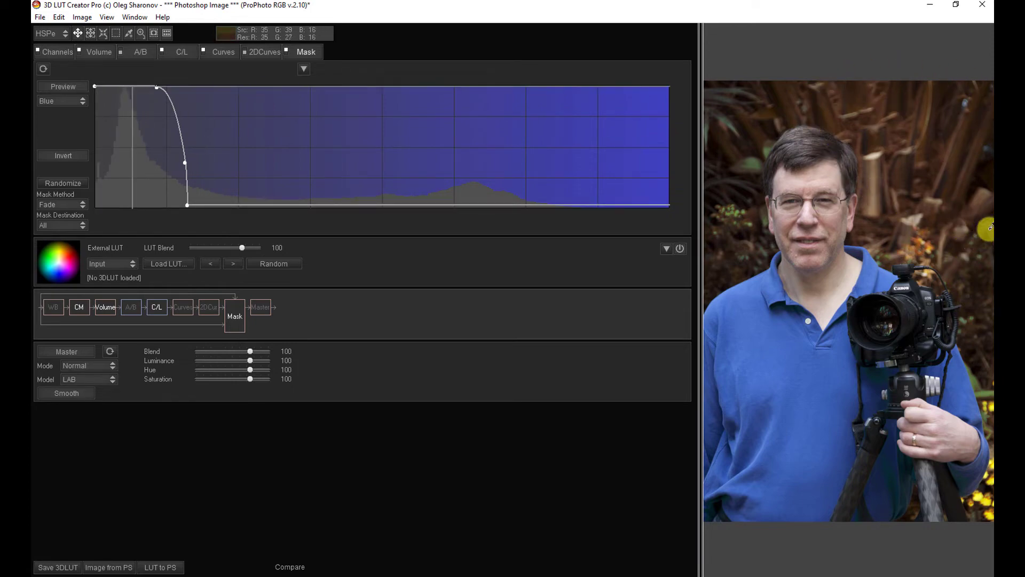
- Go back to the Channels tab's RGB Matrix, then the tab bar's mode choices
{"action": "left_click", "coordinate": [57, 52]}
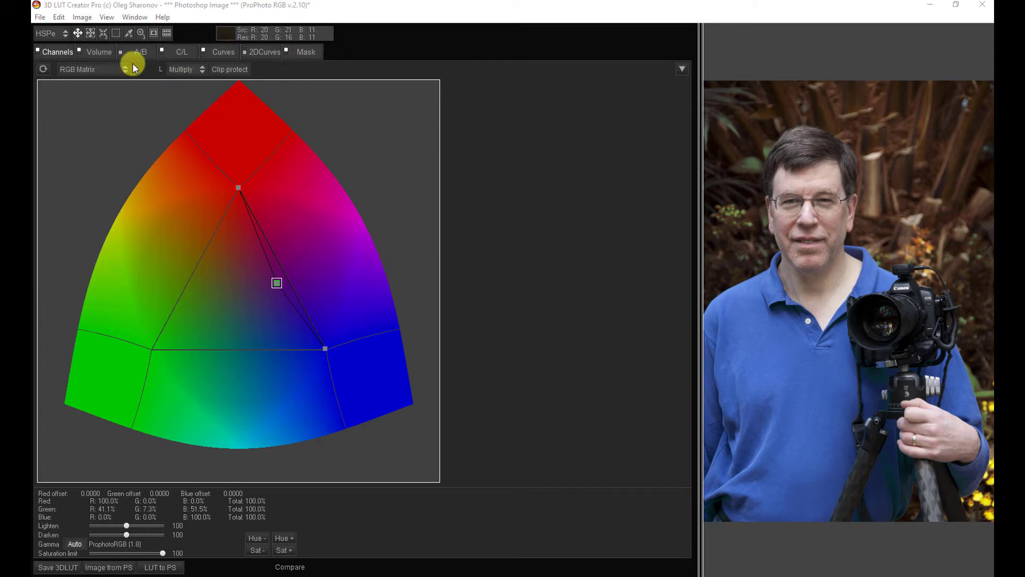
{"action": "left_click", "coordinate": [305, 52]}
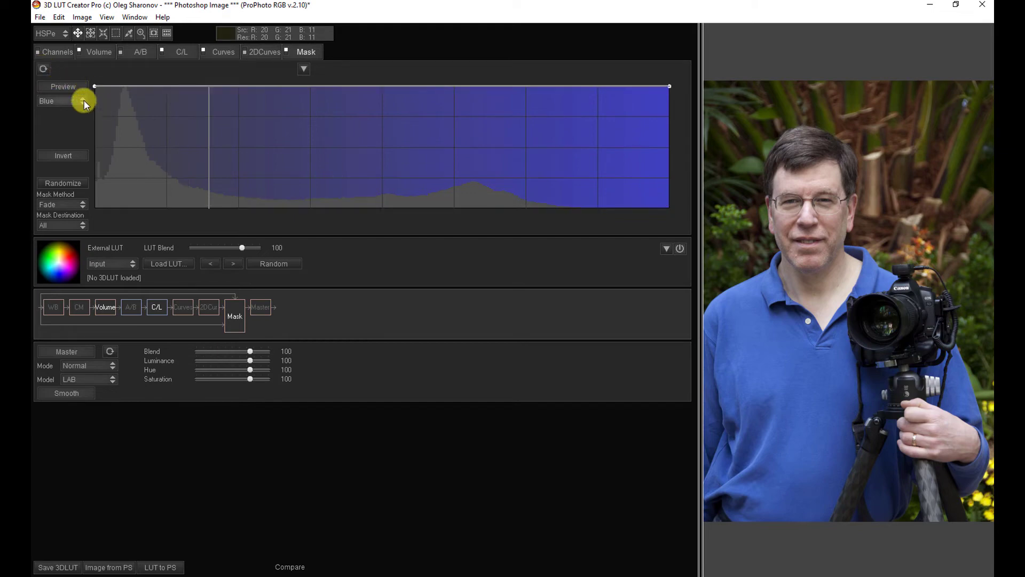
- Switch the mask to Luminance and bend its curve down in darker midtones, full in highlights
{"action": "left_click", "coordinate": [62, 101]}
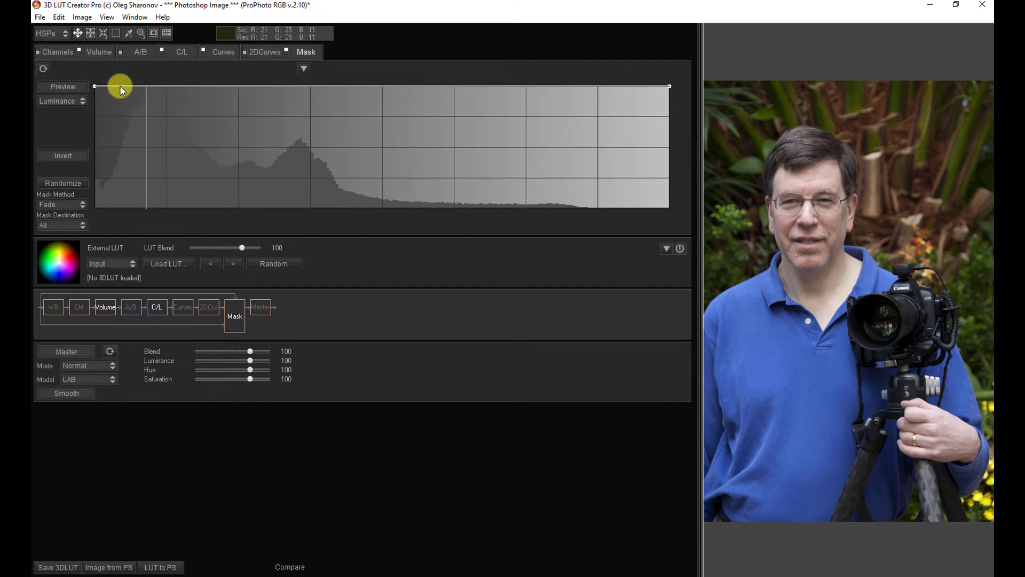
{"action": "left_click_drag", "start_coordinate": [120, 90], "coordinate": [369, 199]}
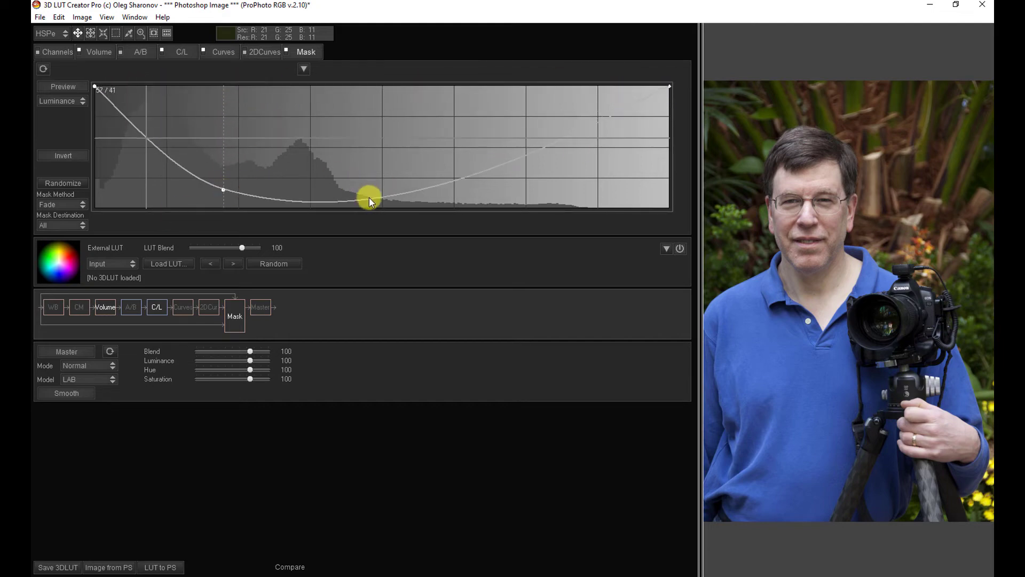
{"action": "left_click_drag", "start_coordinate": [369, 199], "coordinate": [353, 85]}
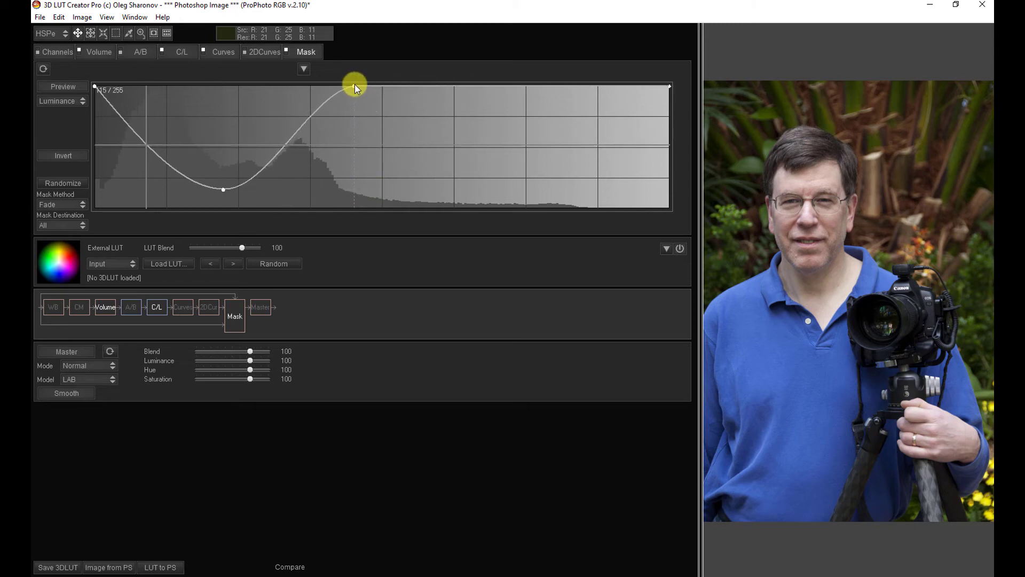
{"action": "left_click_drag", "start_coordinate": [353, 88], "coordinate": [124, 177]}
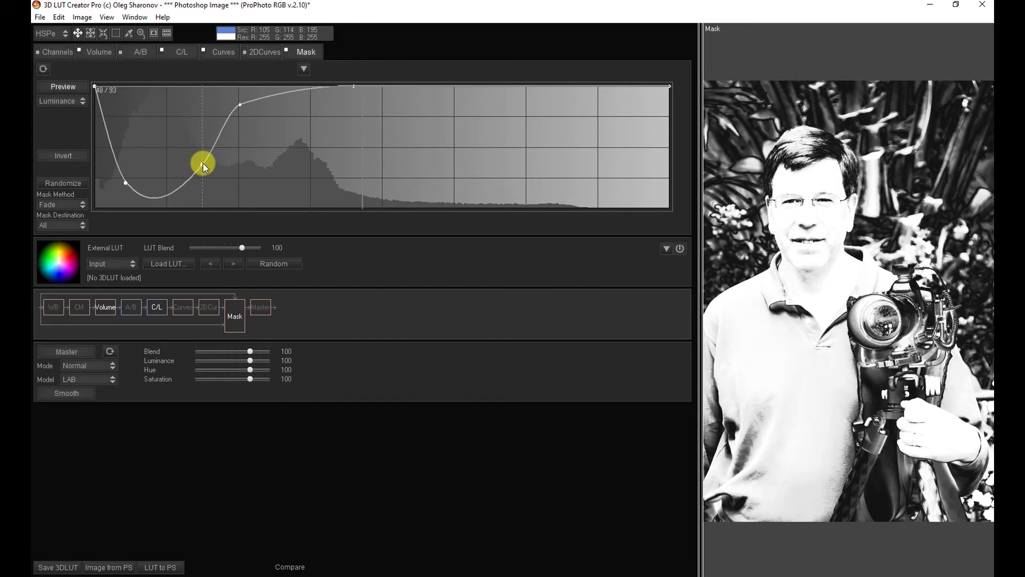
- Nudge a luminance curve point while previewing the mask, then reset the curve flat
{"action": "left_click_drag", "start_coordinate": [203, 165], "coordinate": [203, 163]}
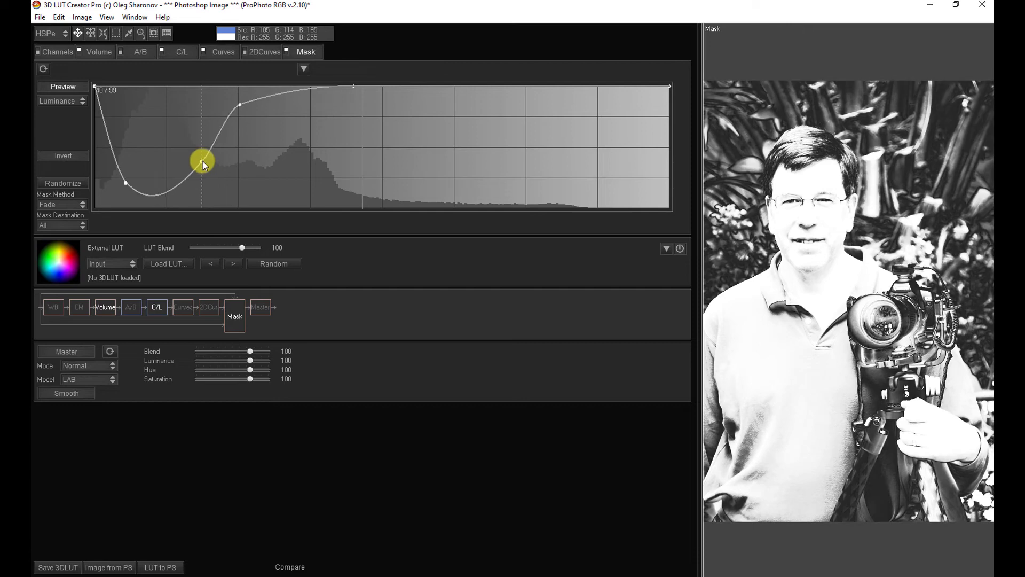
{"action": "left_click", "coordinate": [59, 101]}
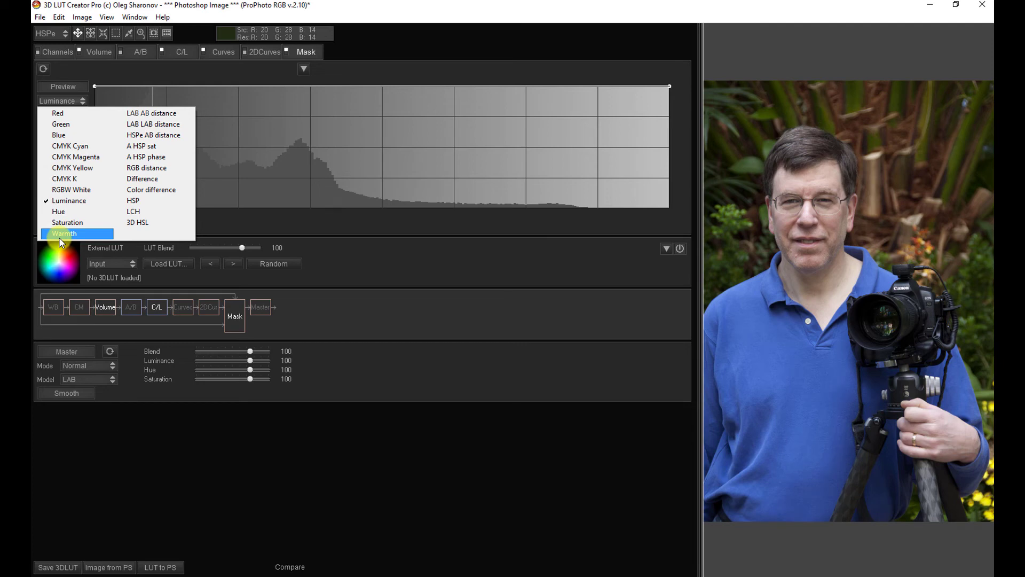
- Change the mask channel from Luminance to Hue
{"action": "left_click", "coordinate": [67, 222]}
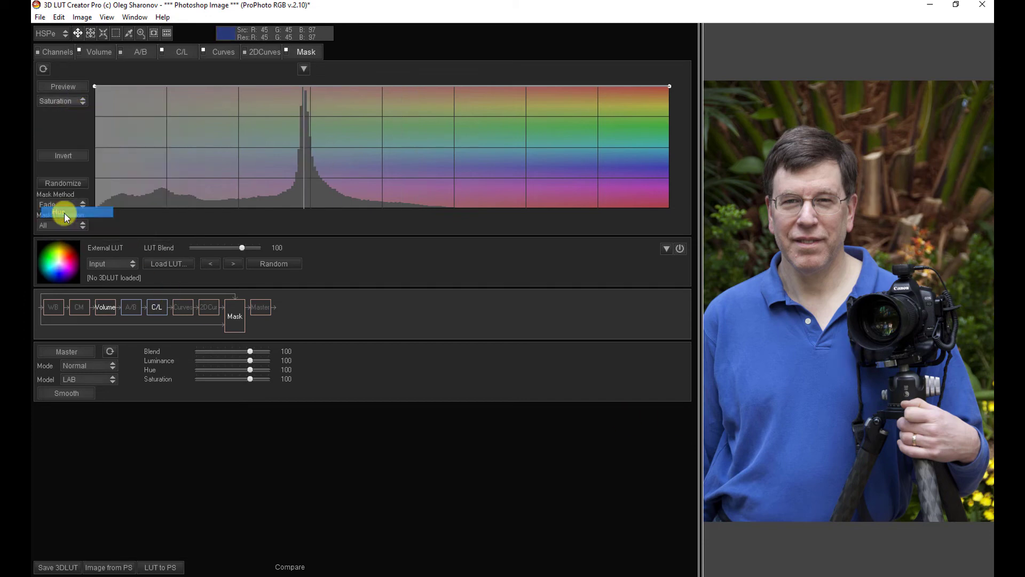
{"action": "left_click", "coordinate": [62, 101]}
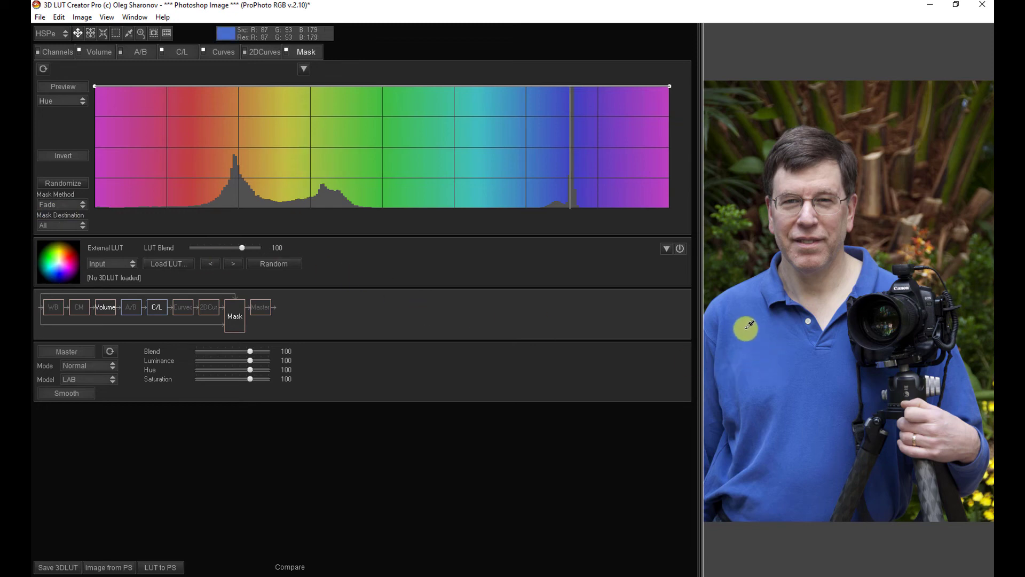
{"action": "mouse_move", "coordinate": [813, 419]}
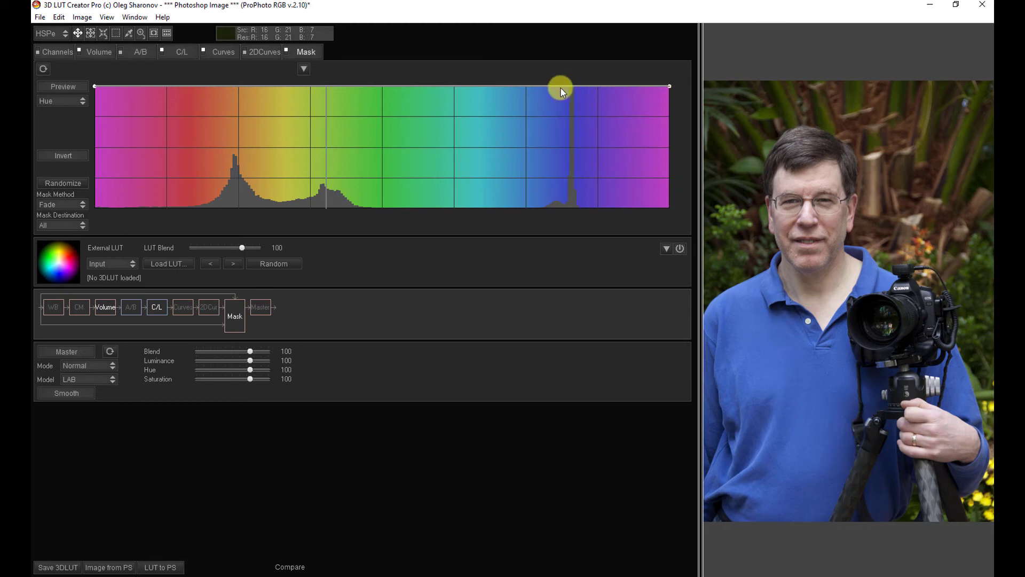
- Add a hue curve point at the shirt's blue and pull it to zero
{"action": "left_click_drag", "start_coordinate": [561, 87], "coordinate": [568, 128]}
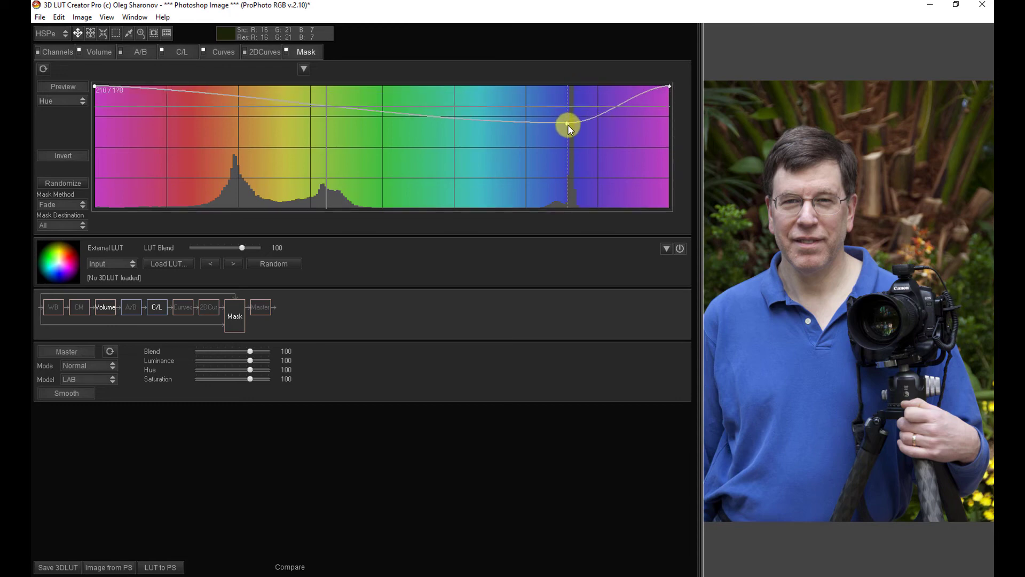
{"action": "left_click_drag", "start_coordinate": [569, 126], "coordinate": [517, 207]}
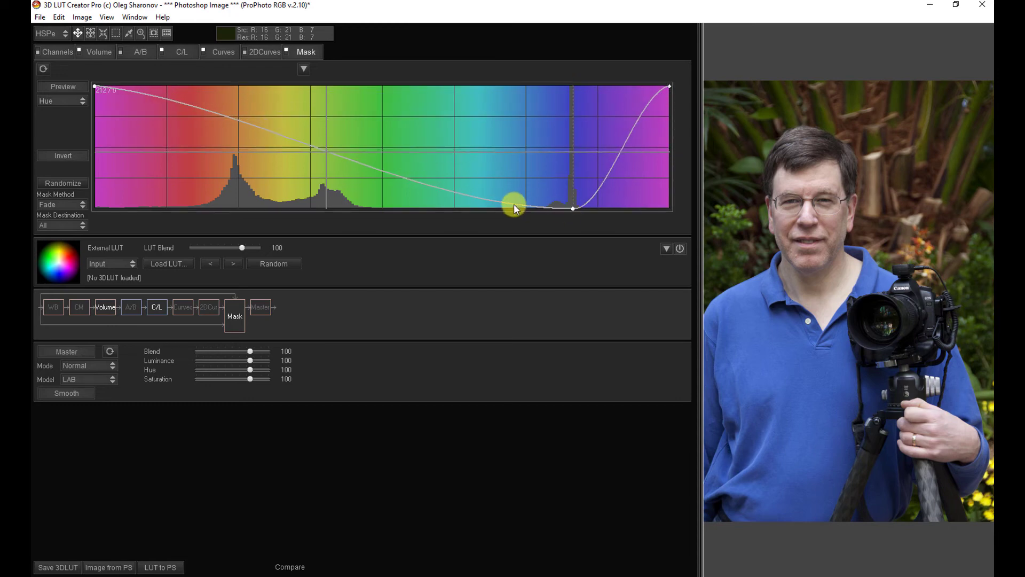
{"action": "left_click_drag", "start_coordinate": [515, 208], "coordinate": [497, 86]}
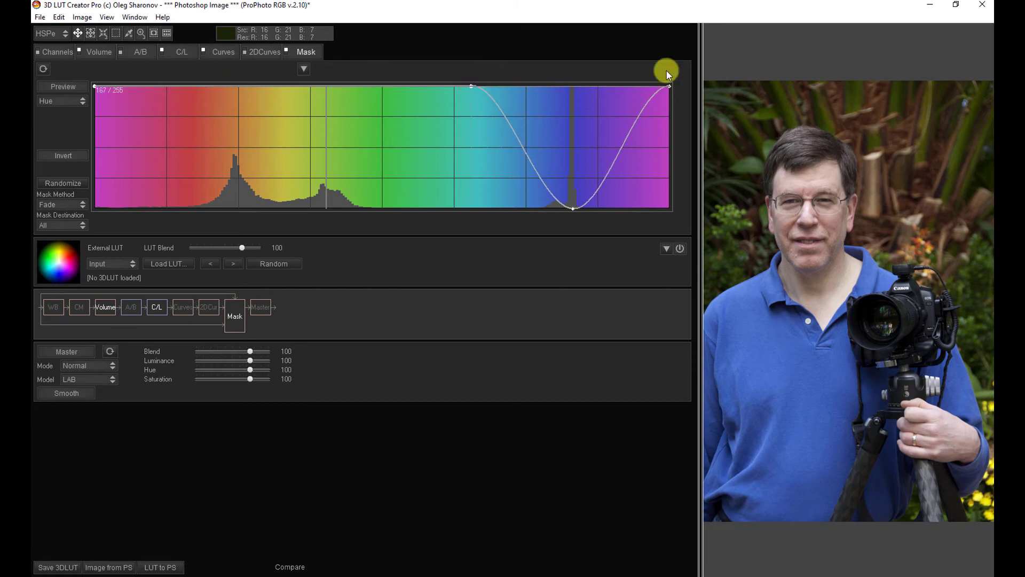
{"action": "left_click", "coordinate": [62, 85]}
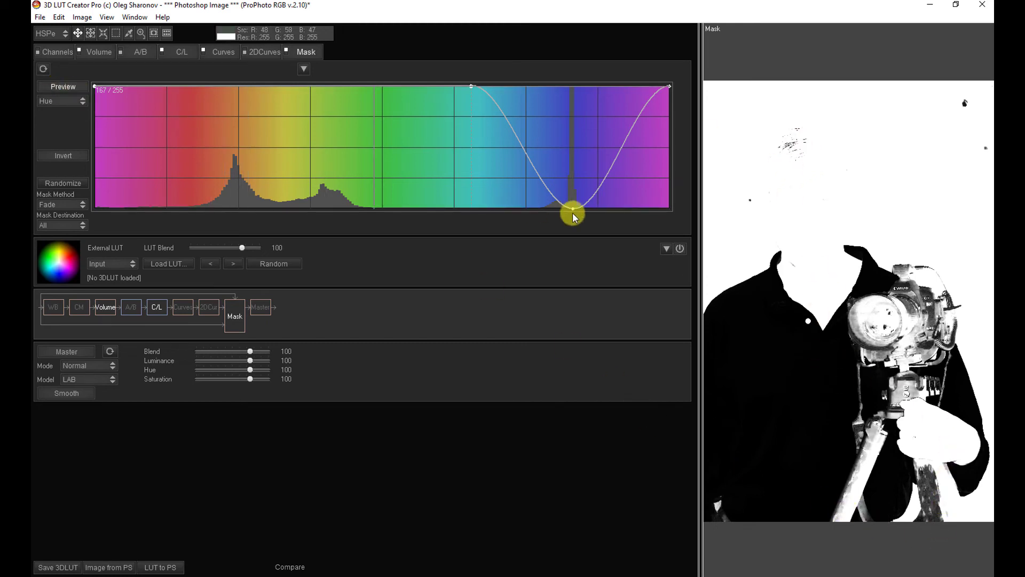
- Center the mask's dip on the shirt's blue hue and steepen its rise
{"action": "left_click_drag", "start_coordinate": [572, 216], "coordinate": [551, 212]}
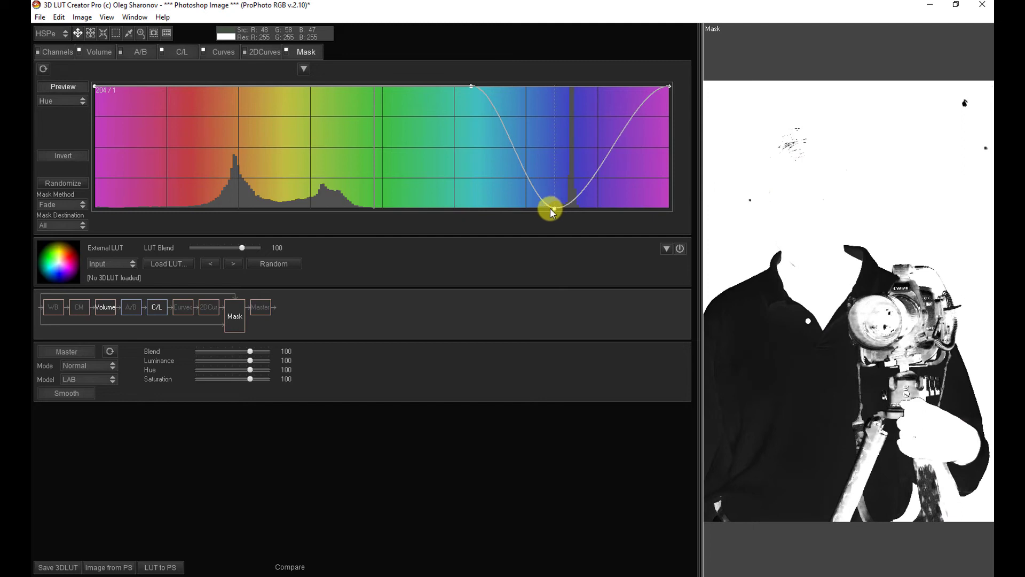
{"action": "left_click_drag", "start_coordinate": [551, 209], "coordinate": [571, 216]}
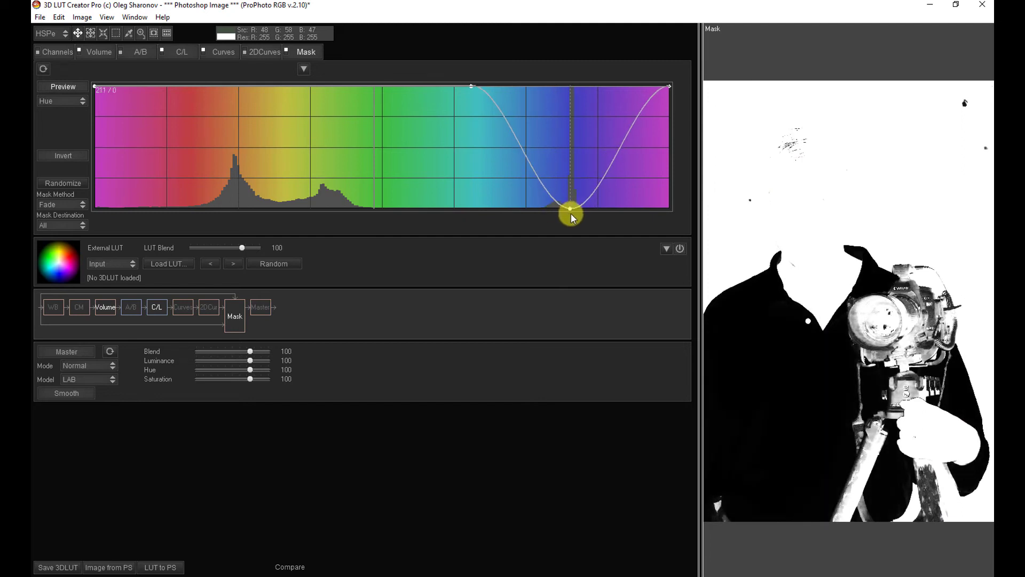
{"action": "left_click_drag", "start_coordinate": [570, 217], "coordinate": [569, 207]}
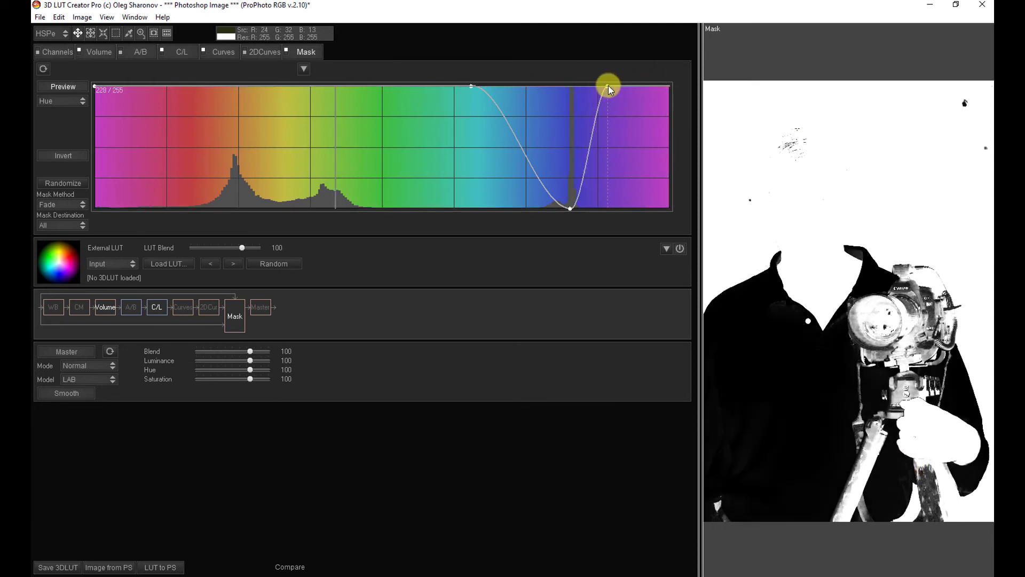
- Pull both shoulders in to a tight notch, then send the LUT to Photoshop
{"action": "left_click_drag", "start_coordinate": [605, 86], "coordinate": [471, 86]}
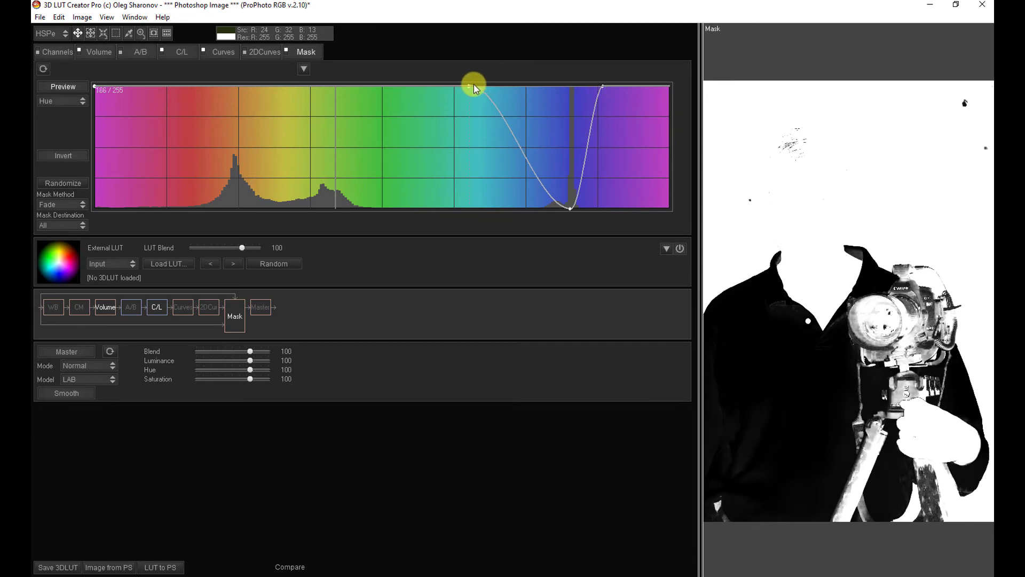
{"action": "left_click_drag", "start_coordinate": [474, 89], "coordinate": [552, 88]}
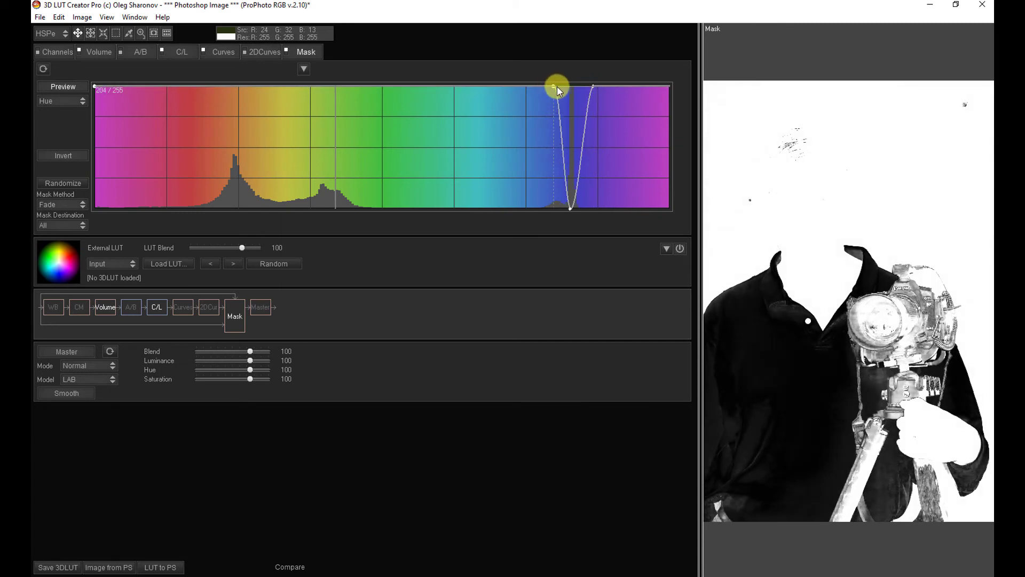
{"action": "left_click_drag", "start_coordinate": [557, 87], "coordinate": [527, 150]}
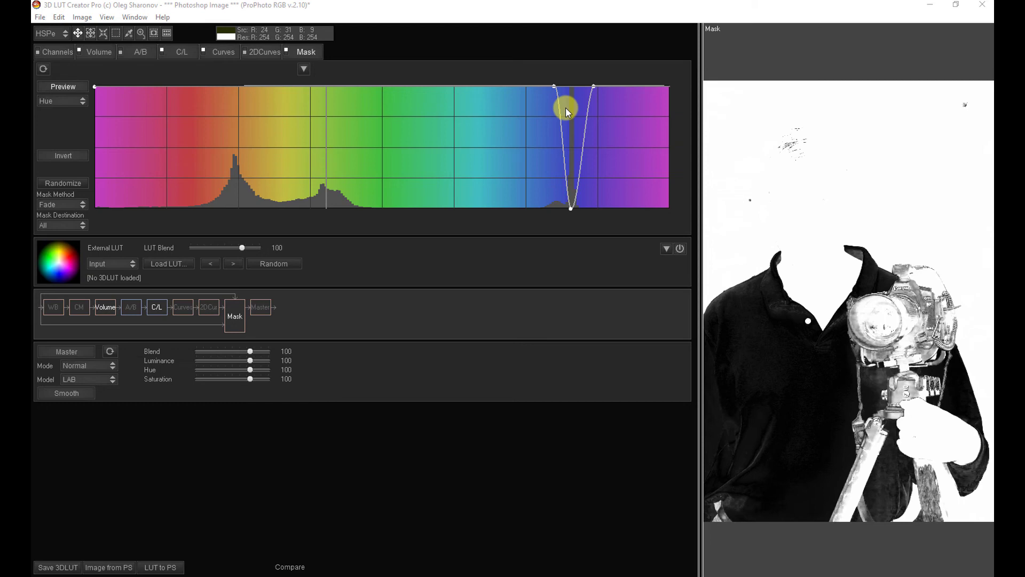
{"action": "left_click", "coordinate": [62, 156]}
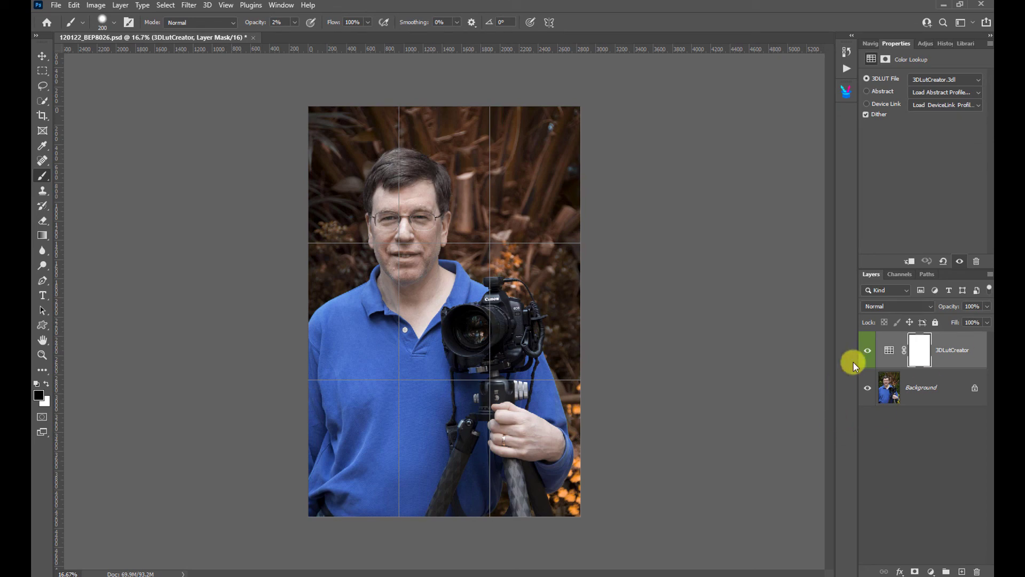
{"action": "left_click", "coordinate": [868, 350]}
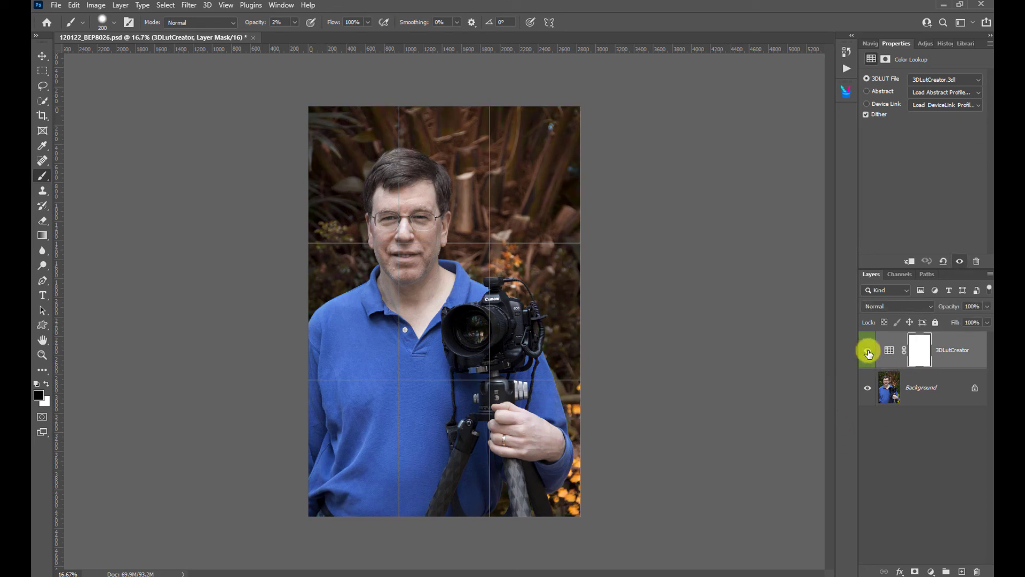
{"action": "left_click", "coordinate": [867, 350]}
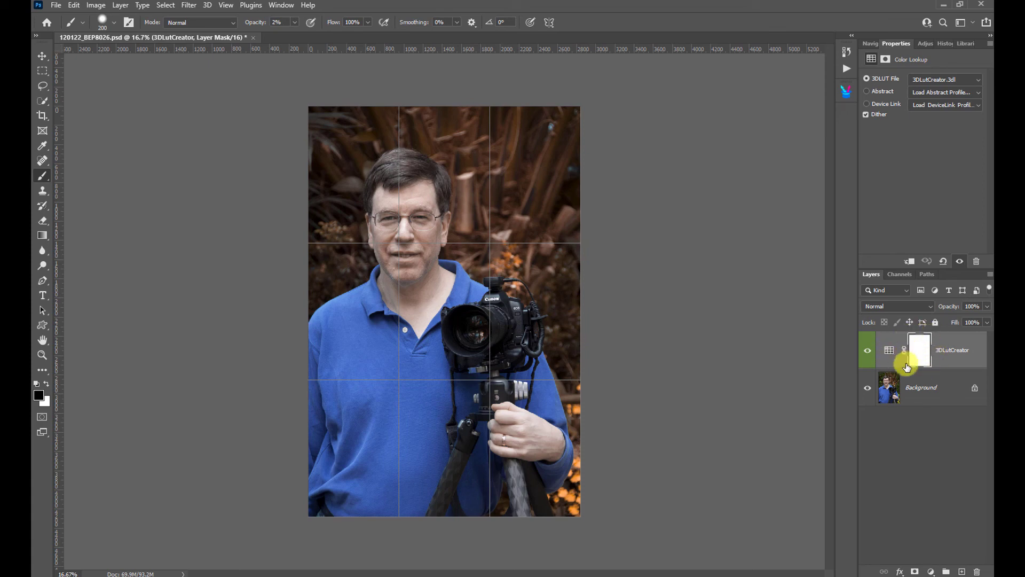
{"action": "mouse_move", "coordinate": [888, 355]}
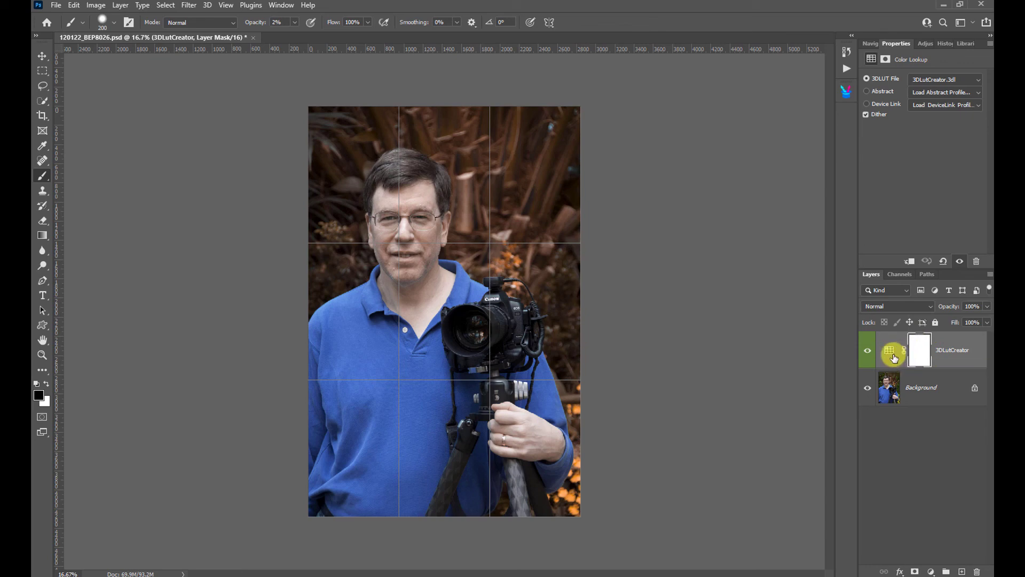
{"action": "mouse_move", "coordinate": [894, 357]}
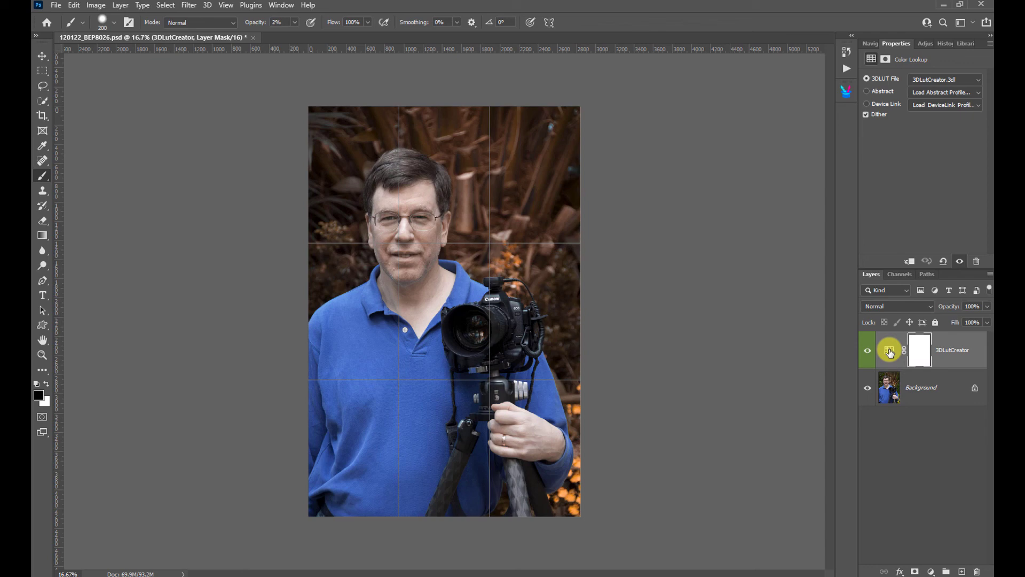
{"action": "mouse_move", "coordinate": [889, 351]}
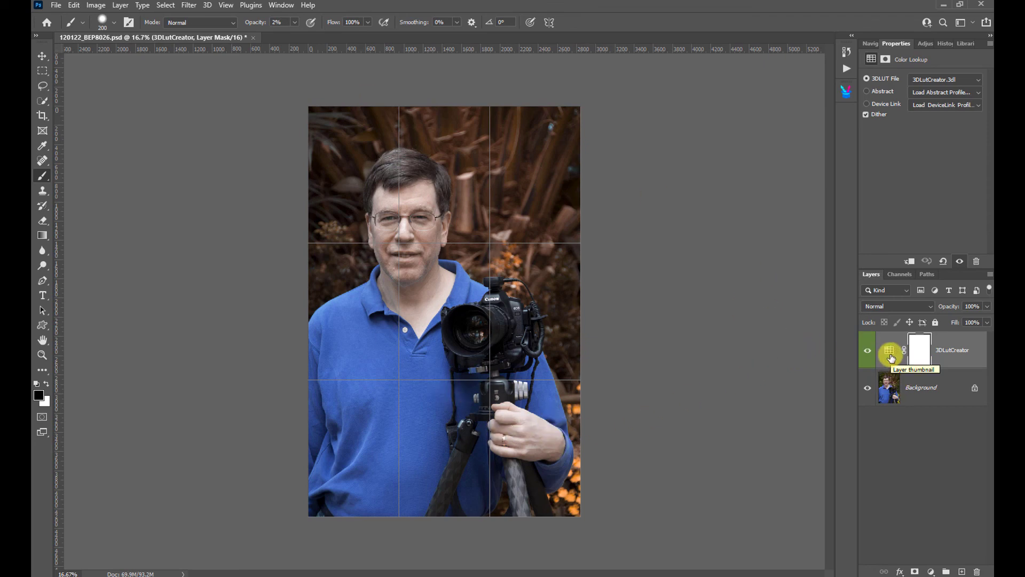